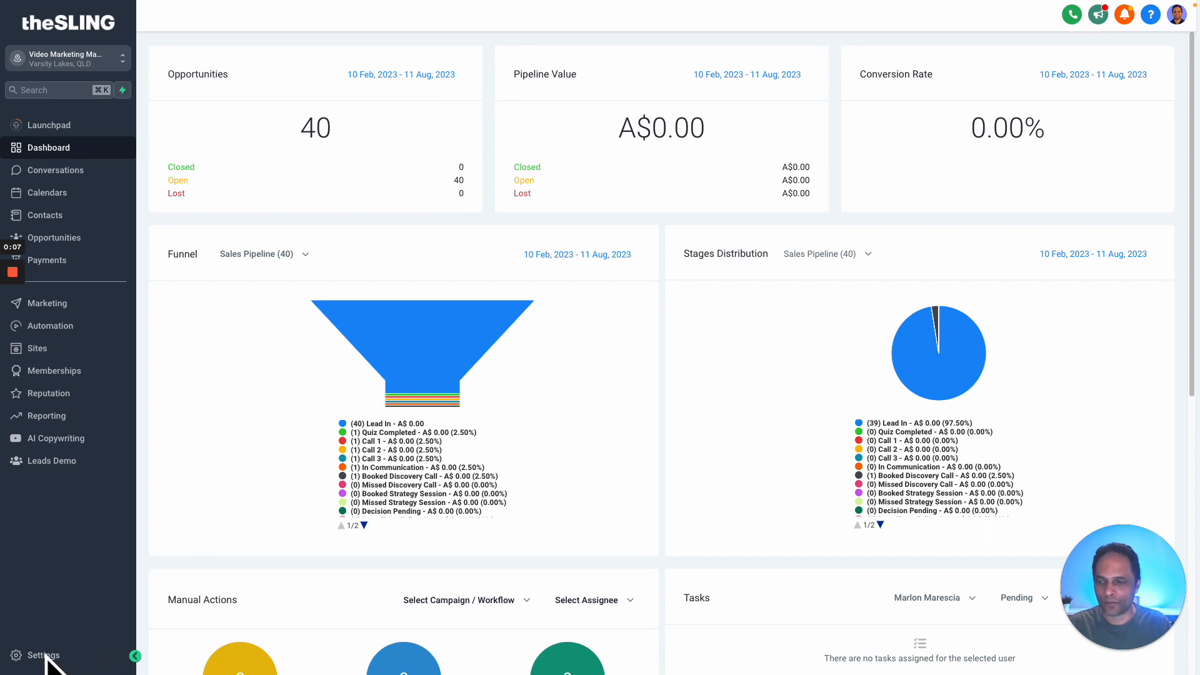
Step: Go to Settings from the left sidebar, landing on Business Profile Settings
click(43, 655)
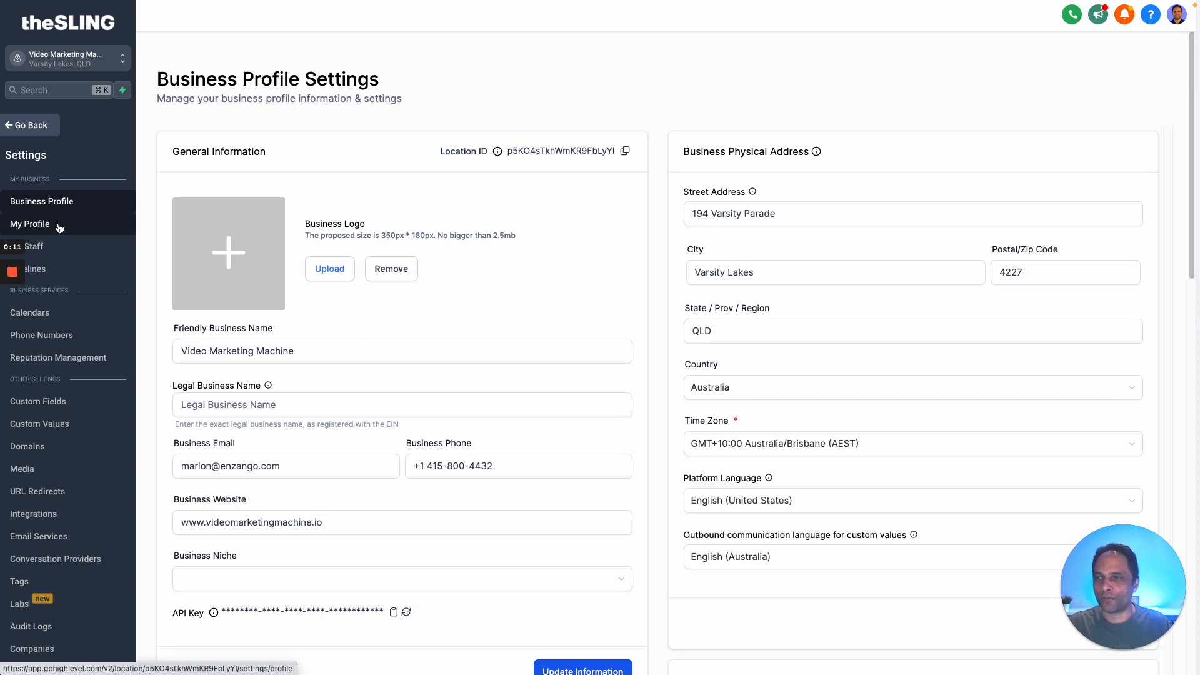
Step: In My Profile's Integrations, disconnect Zoom and start reconnecting it
click(29, 223)
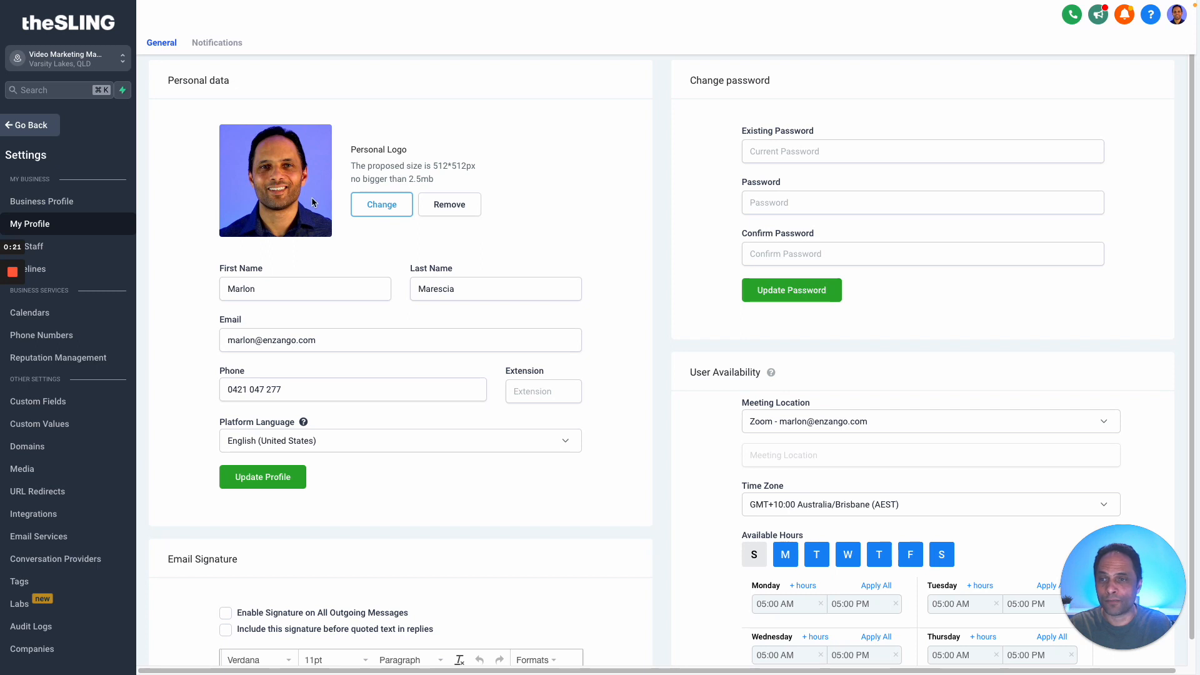
mouse_move(313, 197)
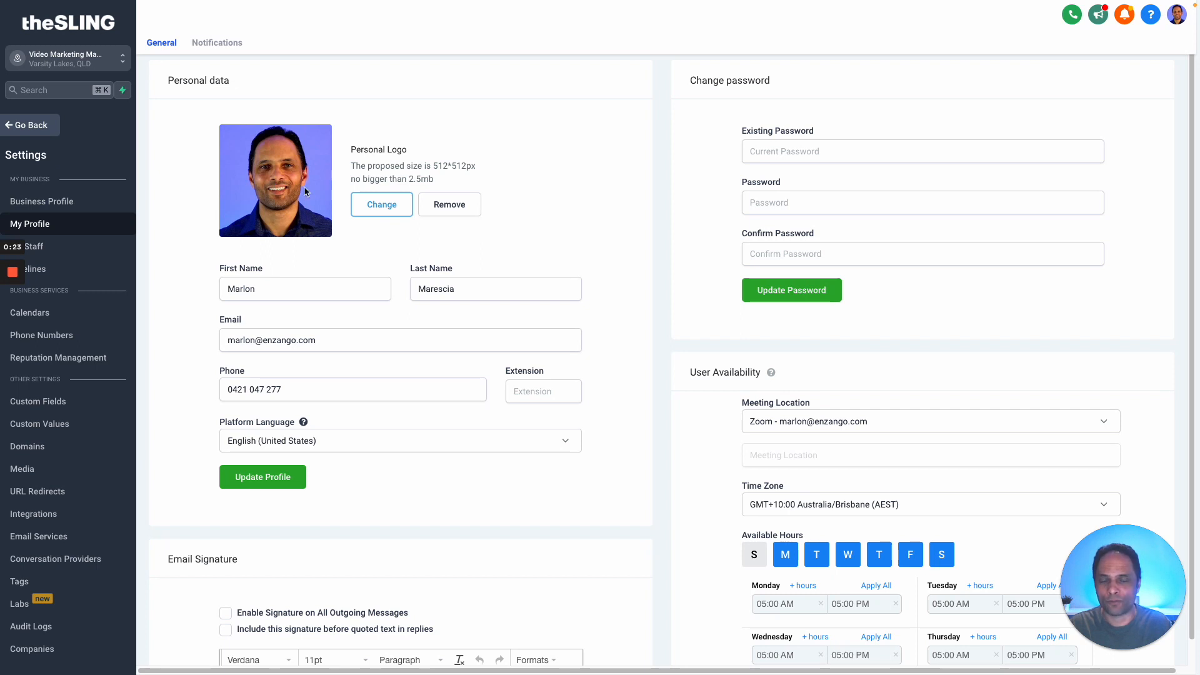
scroll(down, 3)
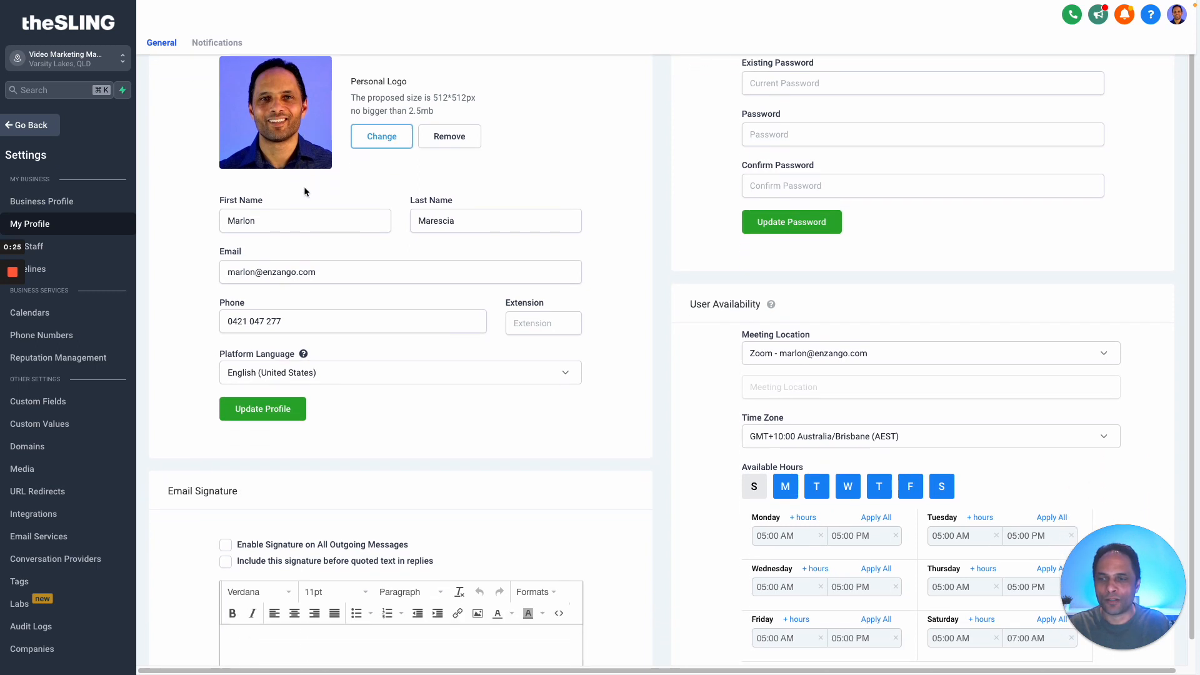
scroll(down, 3)
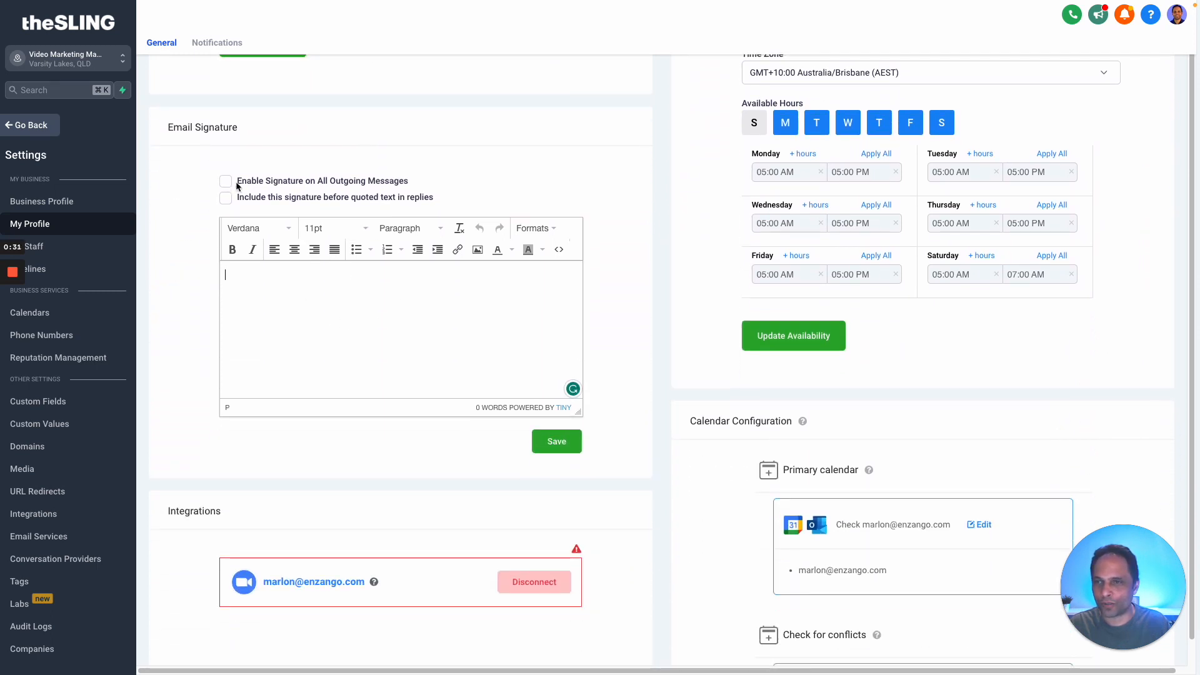
mouse_move(396, 311)
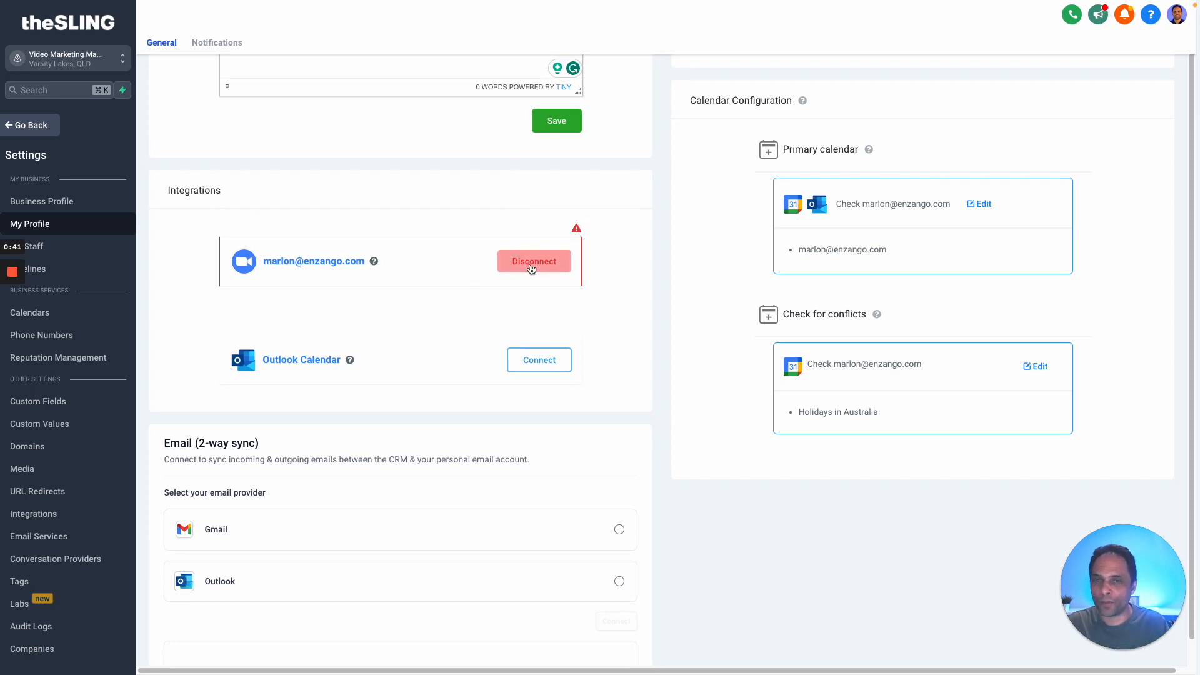
click(534, 262)
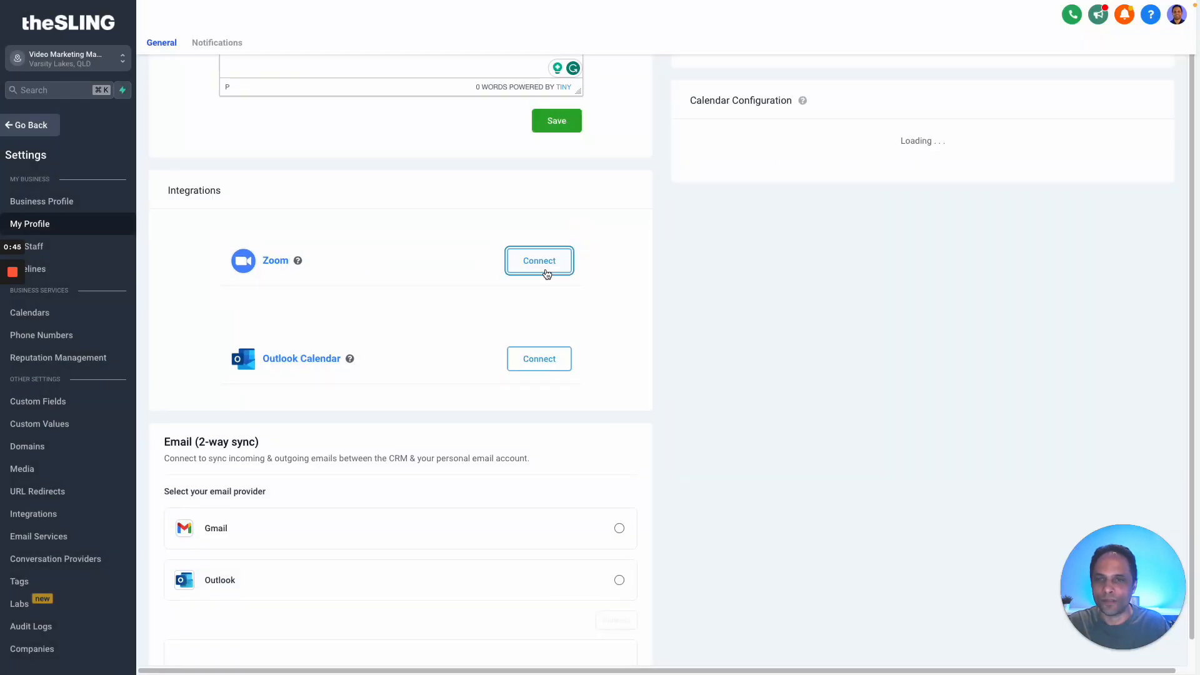
click(539, 260)
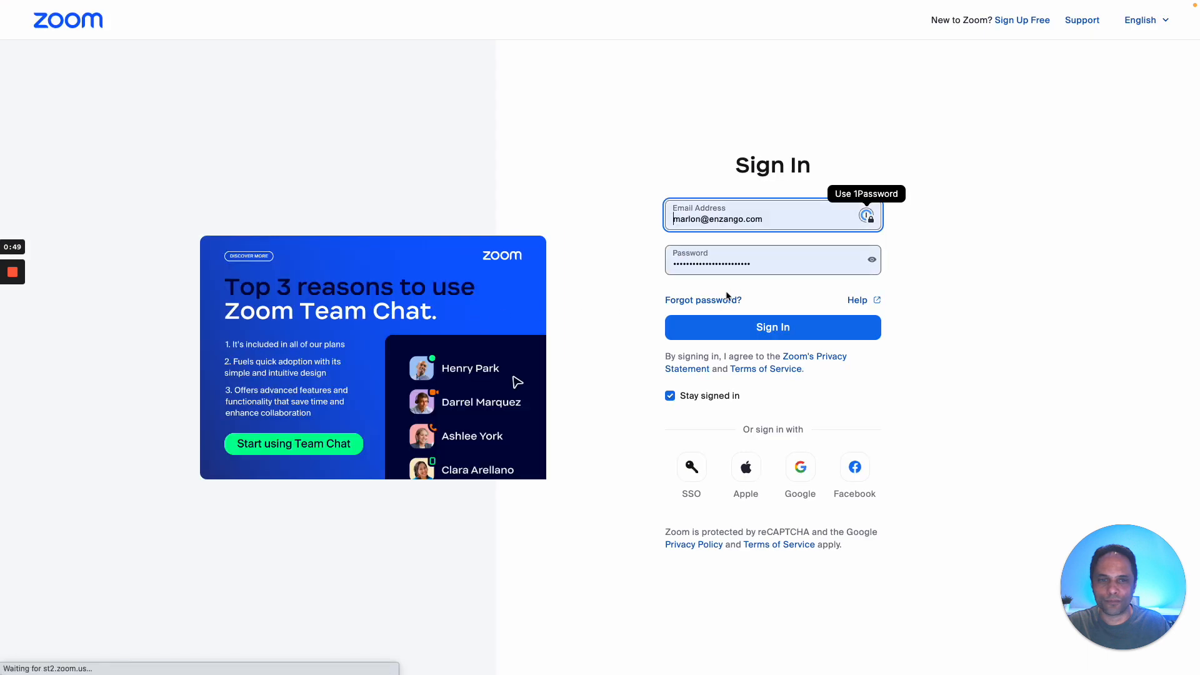
Step: Sign in to Zoom with the saved email and password to relink the integration
click(773, 326)
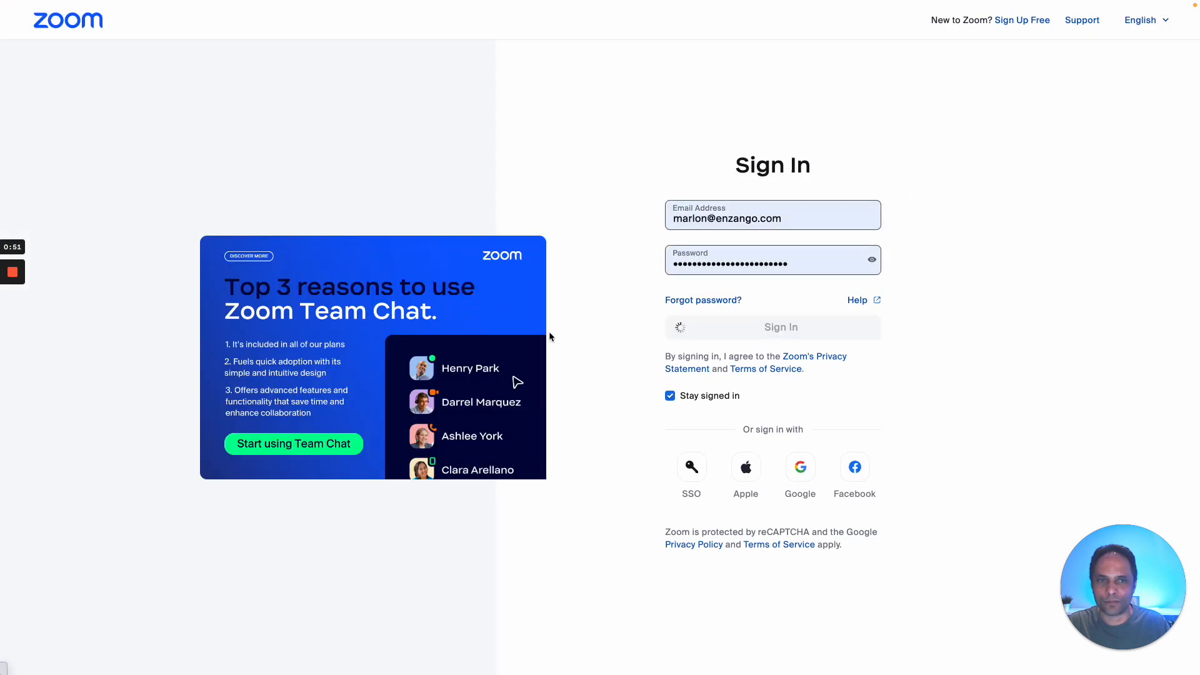
click(771, 326)
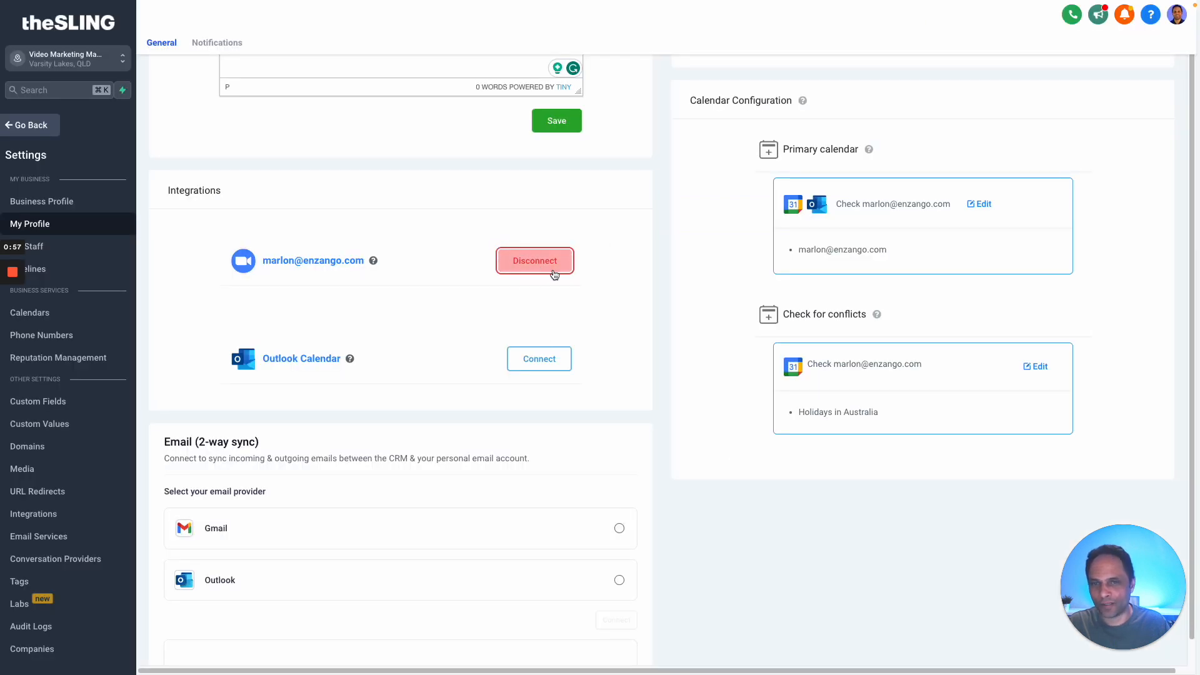
mouse_move(542, 279)
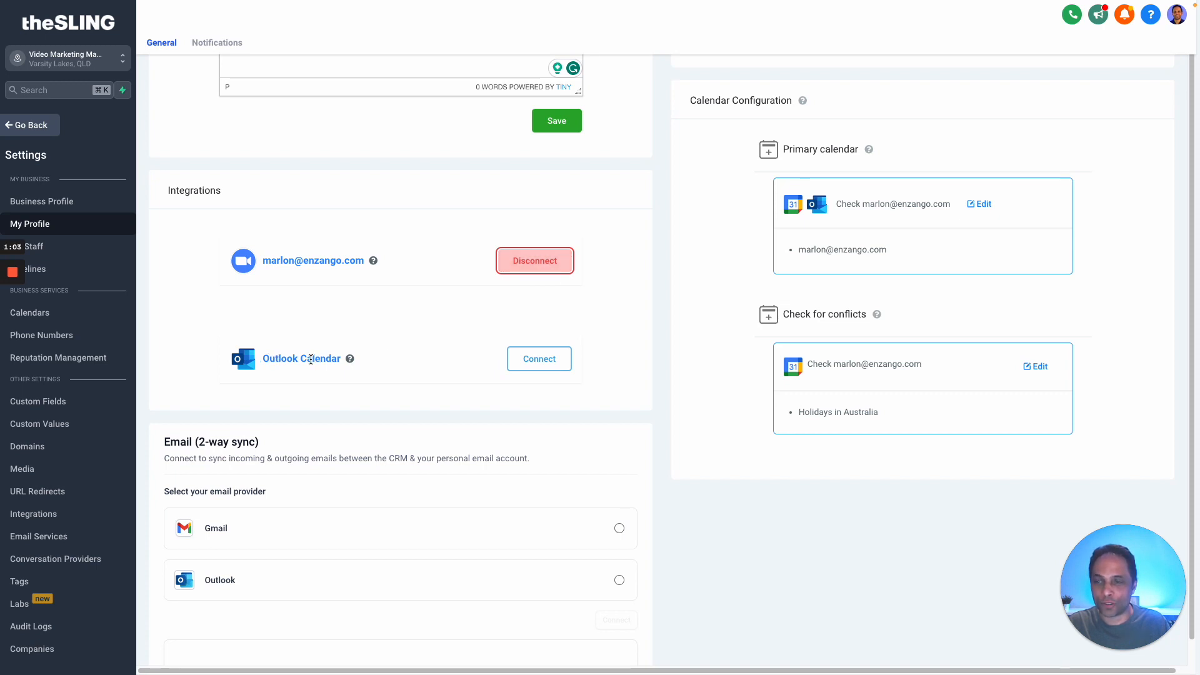
mouse_move(539, 359)
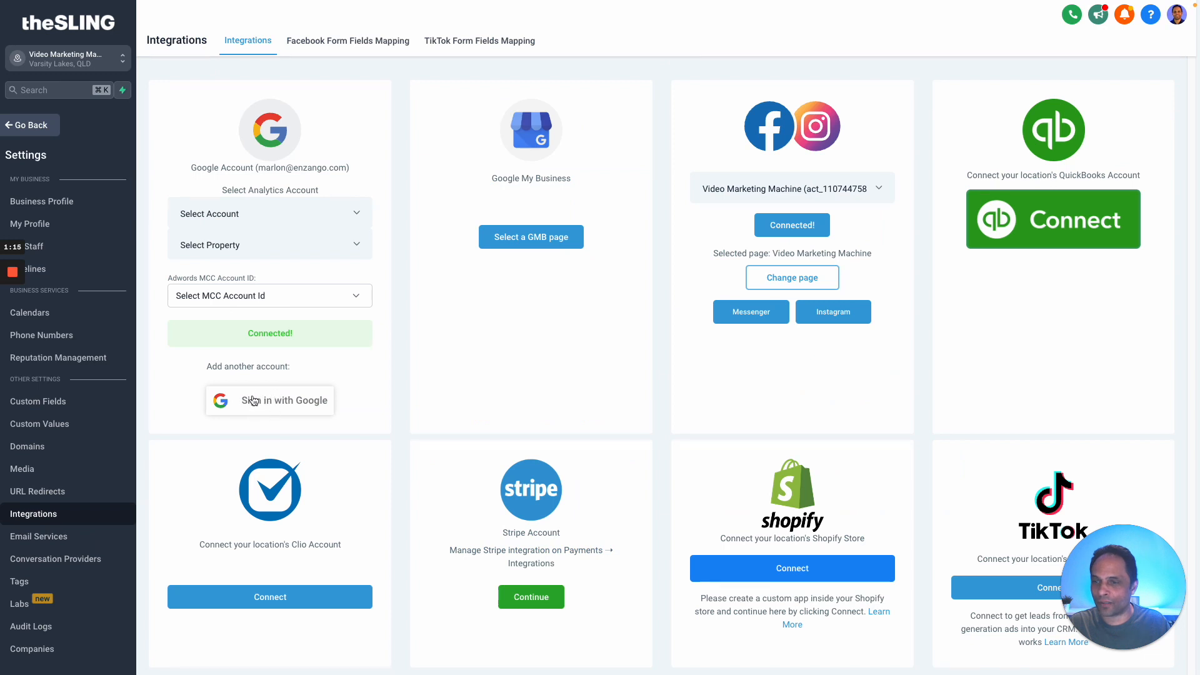
mouse_move(273, 406)
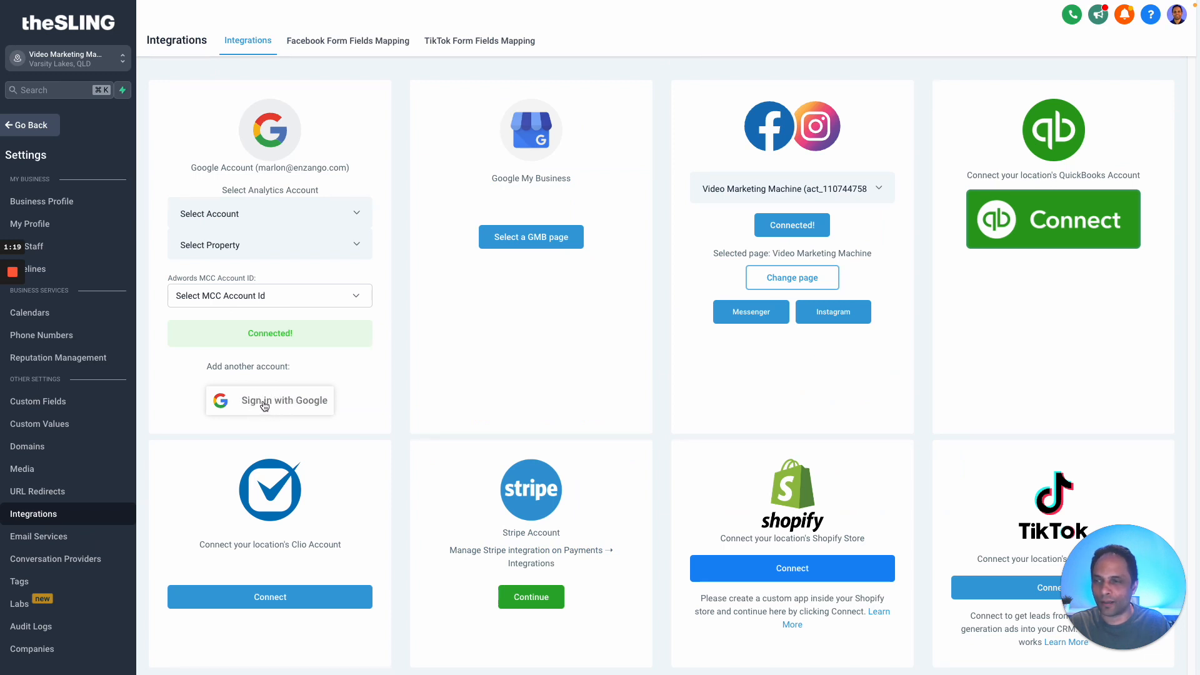
mouse_move(41, 224)
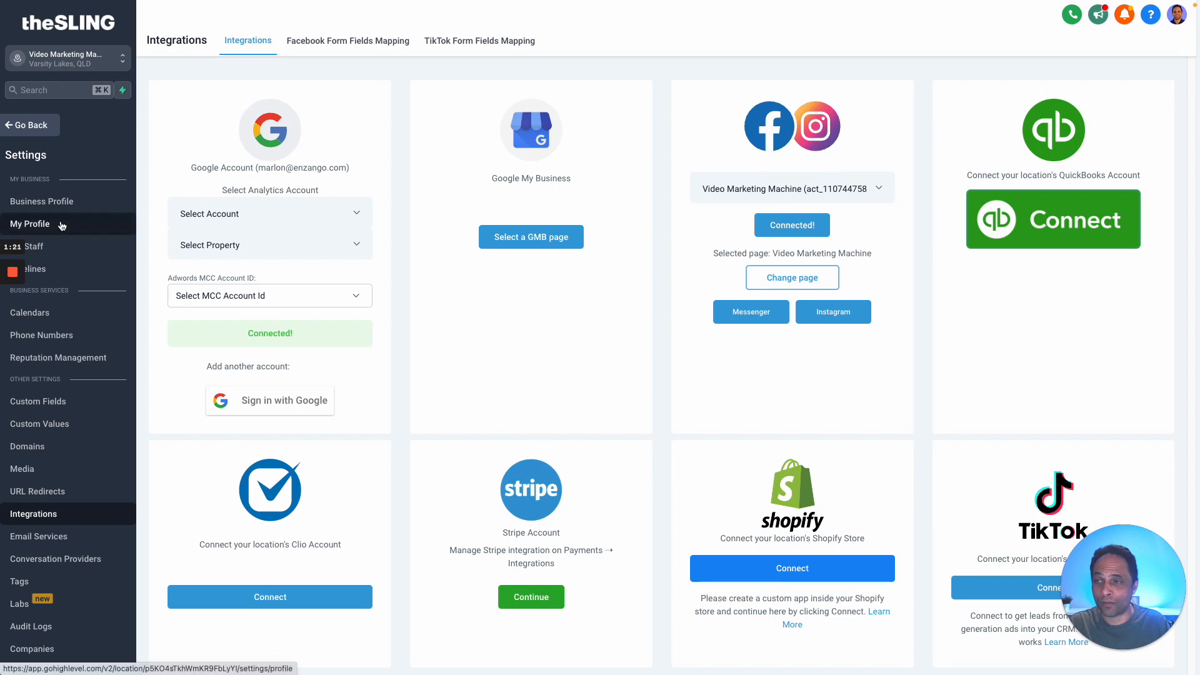
Step: Return to My Profile and review the Email 2-way sync options (Gmail, Outlook, Auto Bcc)
click(29, 223)
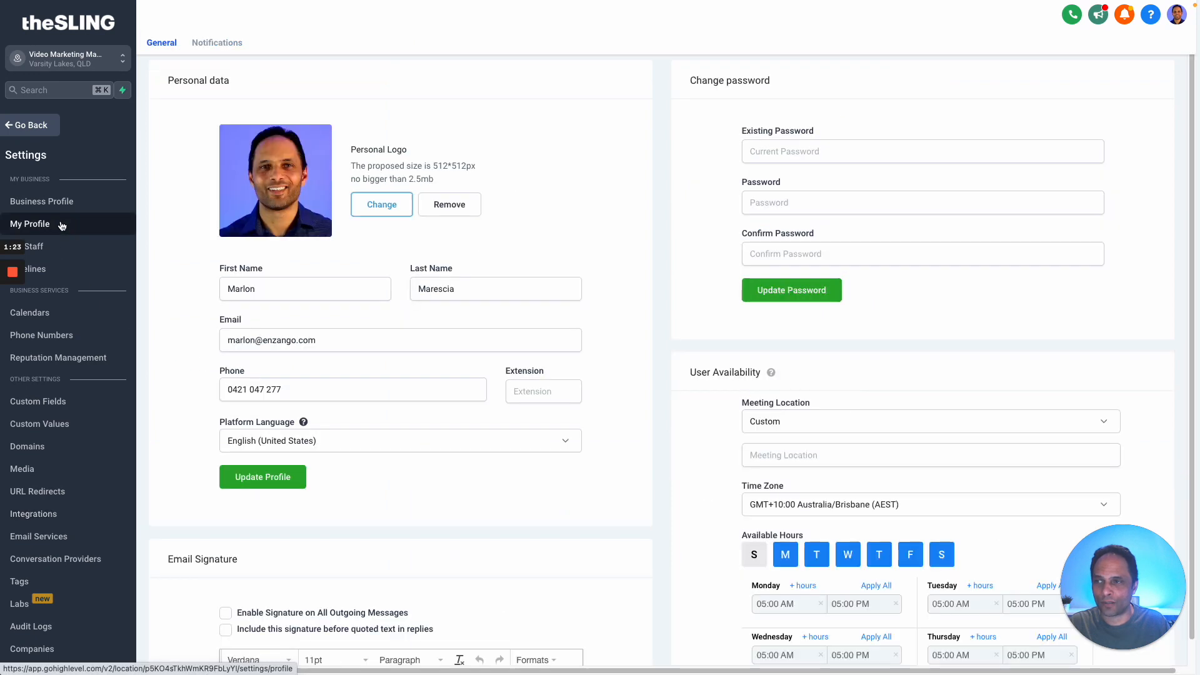
scroll(down, 3)
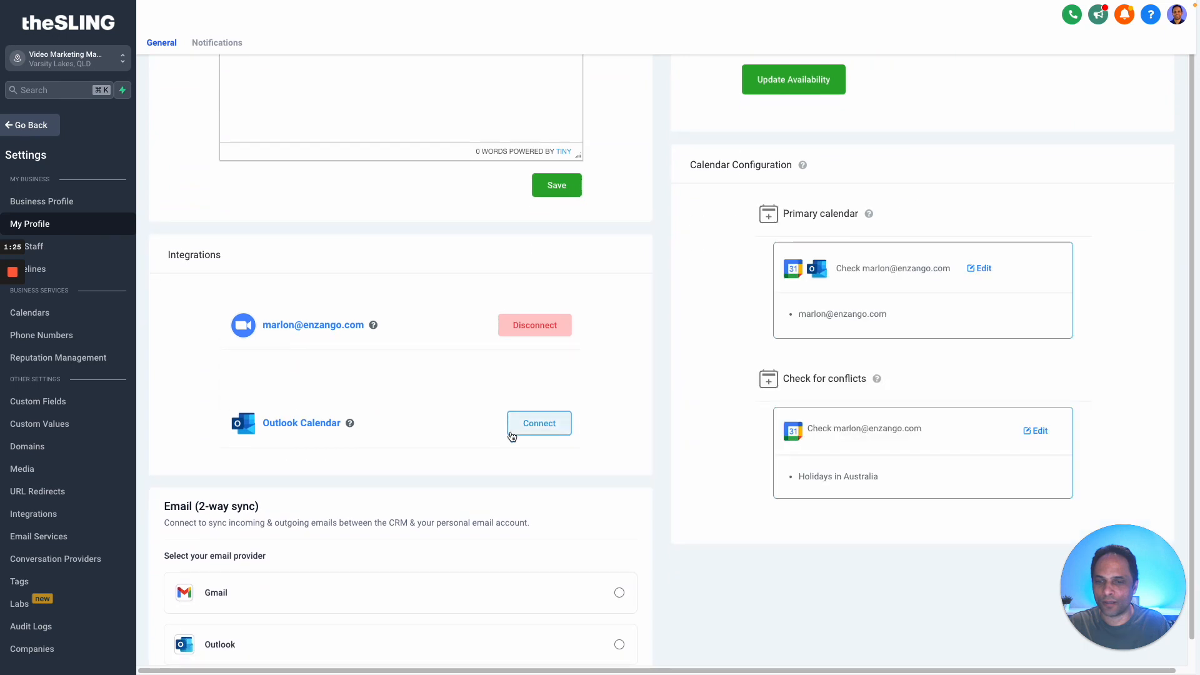
scroll(down, 3)
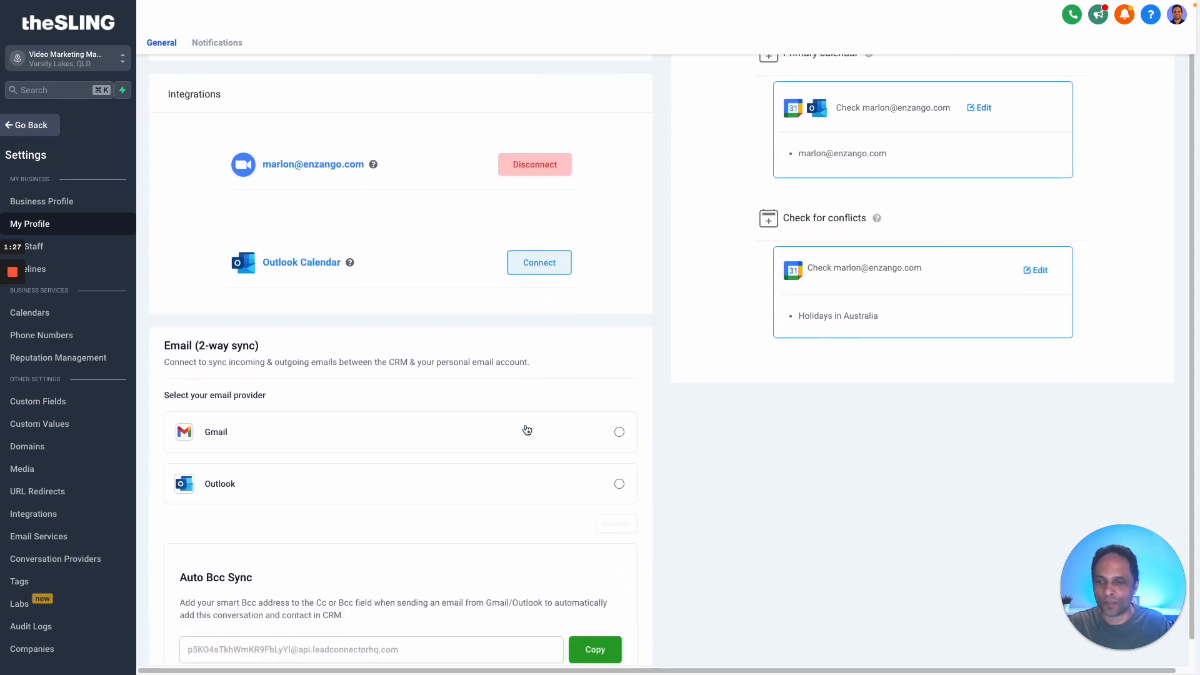
scroll(down, 3)
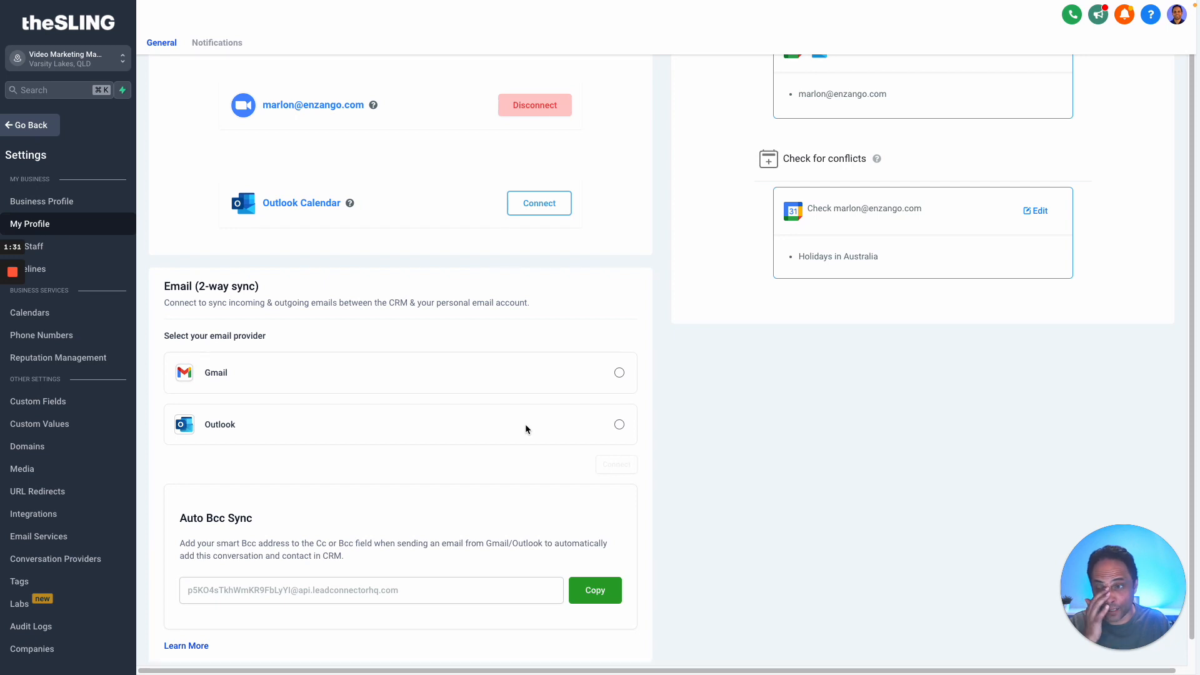
mouse_move(163, 285)
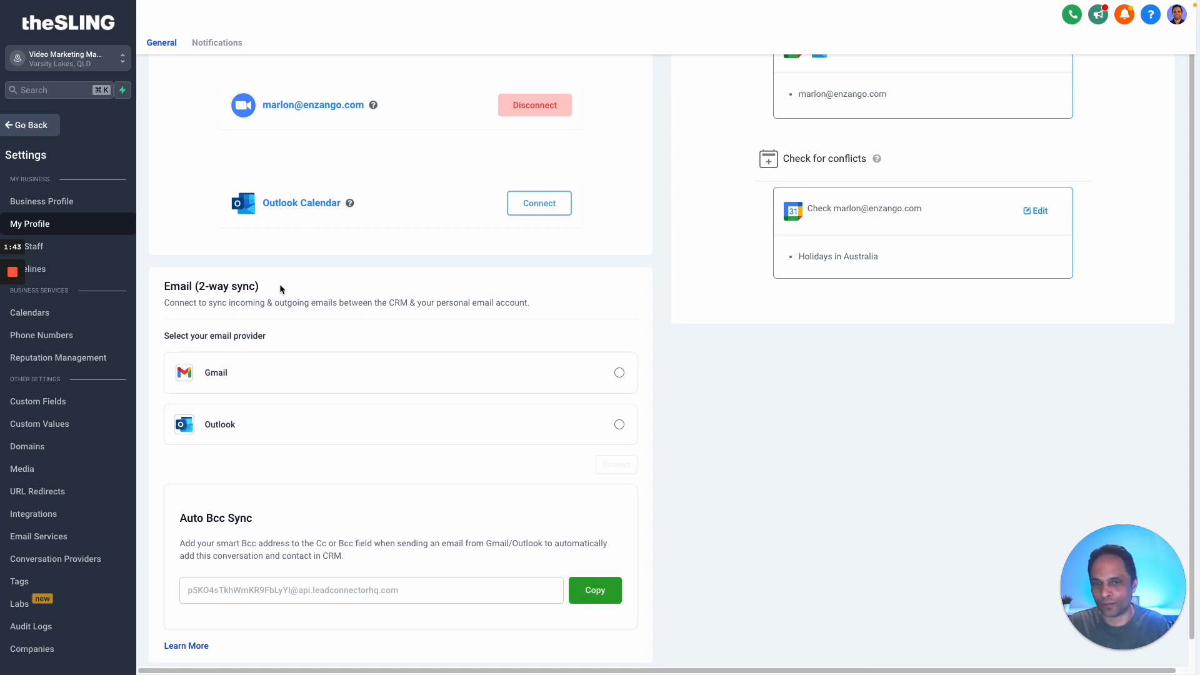
mouse_move(634, 420)
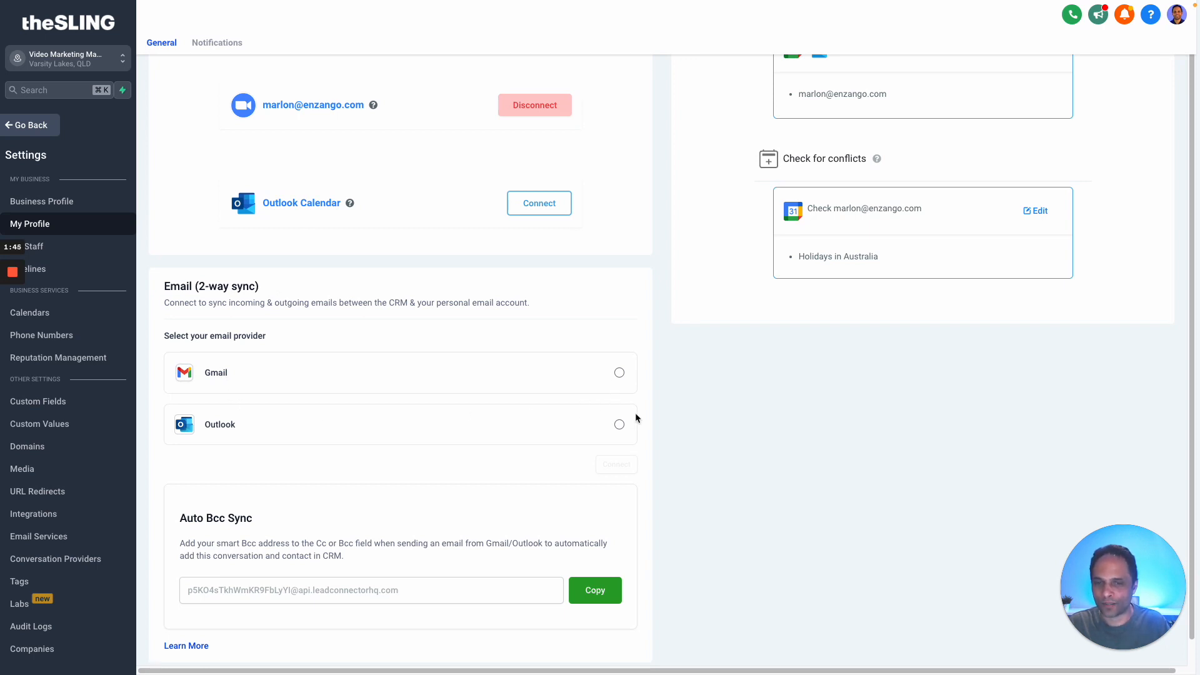
scroll(down, 3)
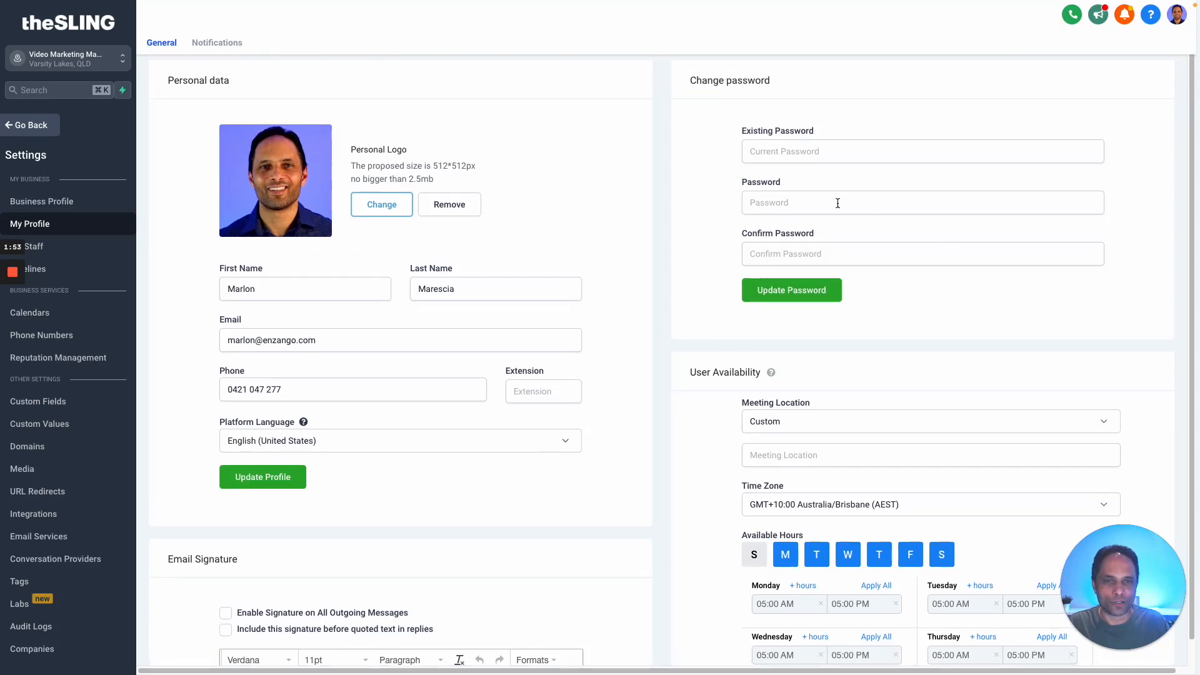
Step: Set the meeting location to Custom with 'Phone Call' as the location text
scroll(down, 3)
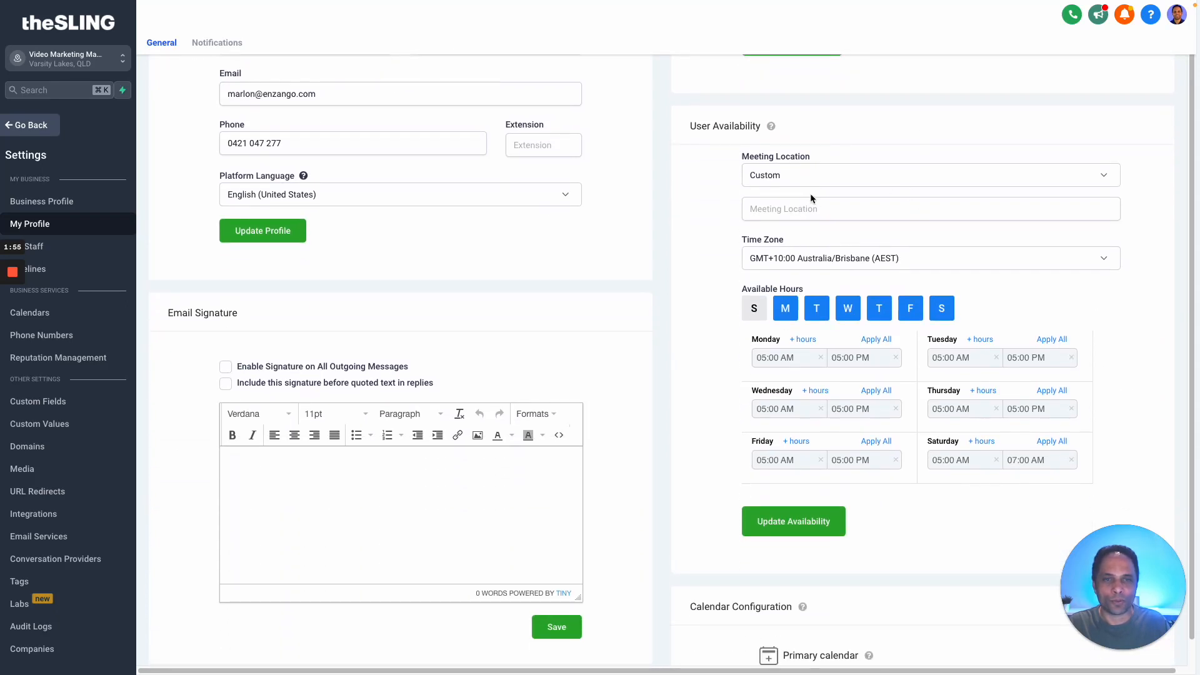
click(929, 175)
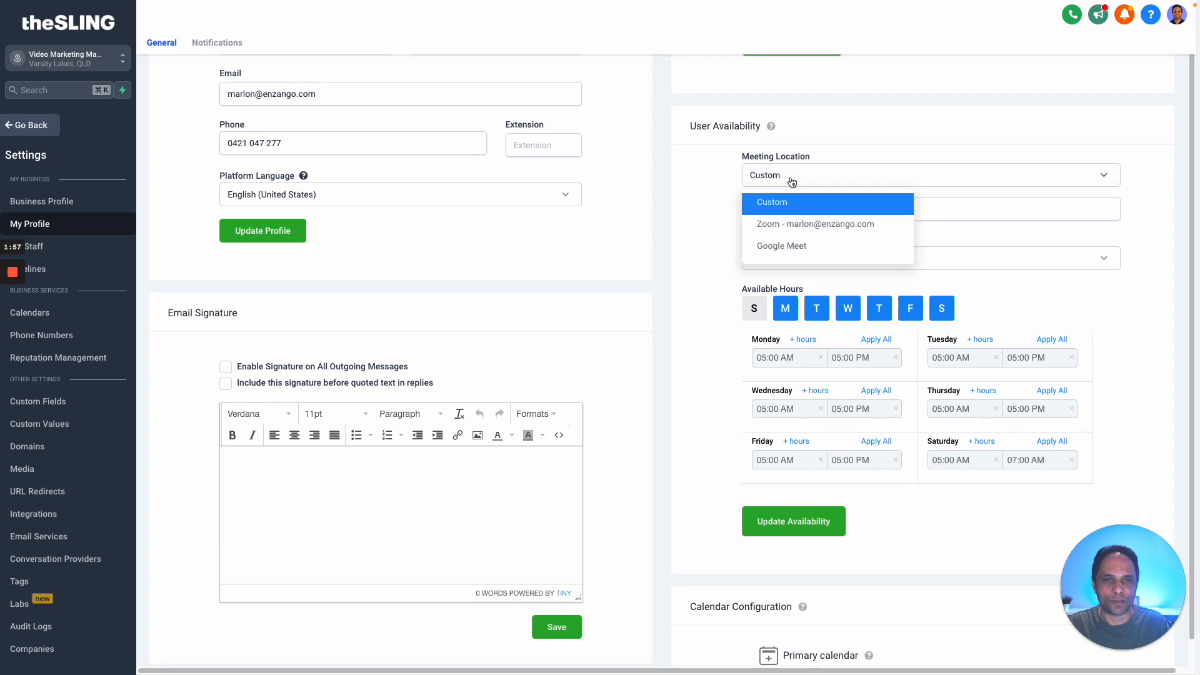
mouse_move(707, 204)
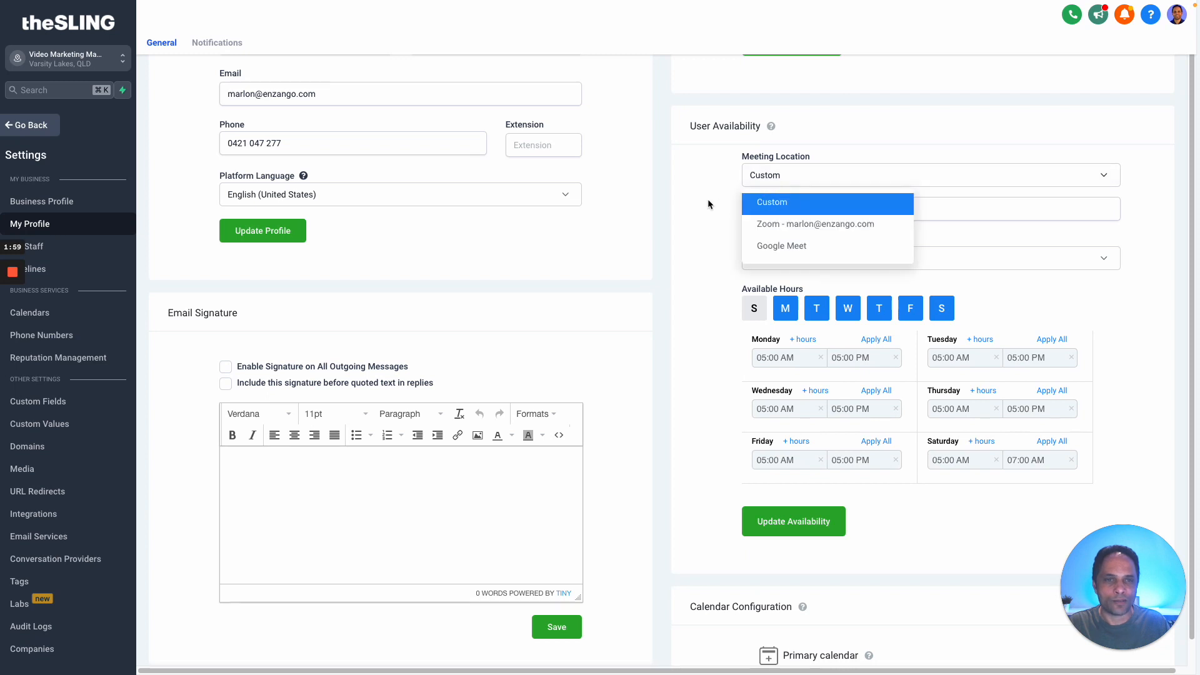
text(Phon)
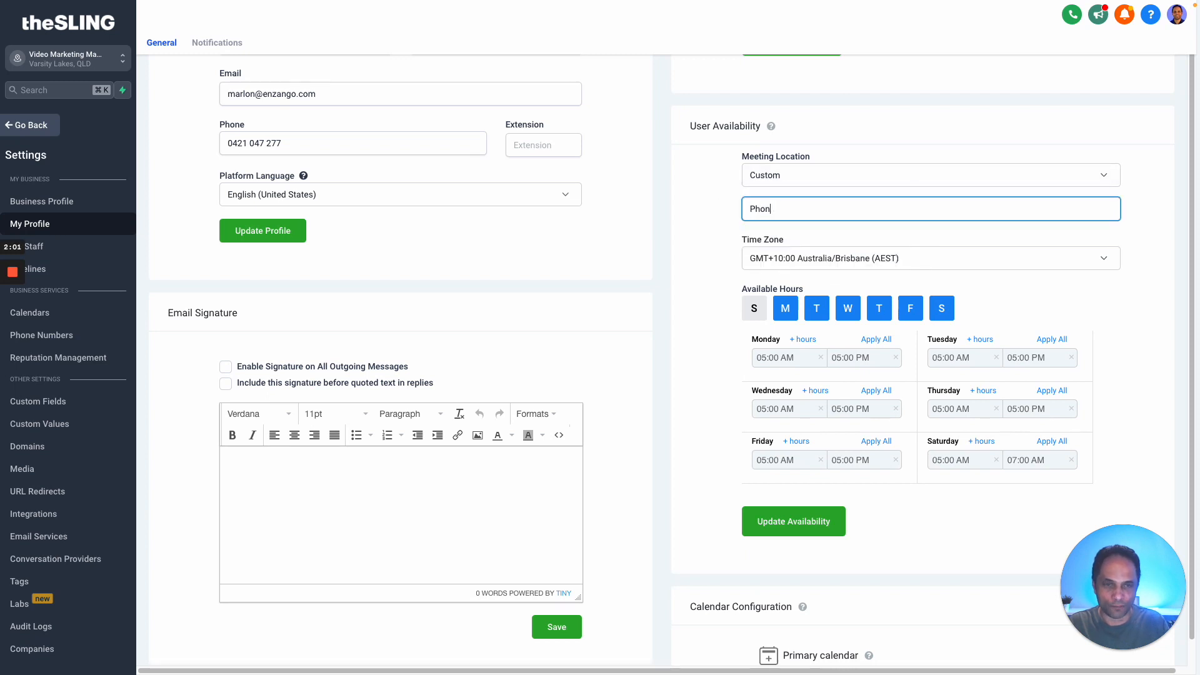
click(927, 175)
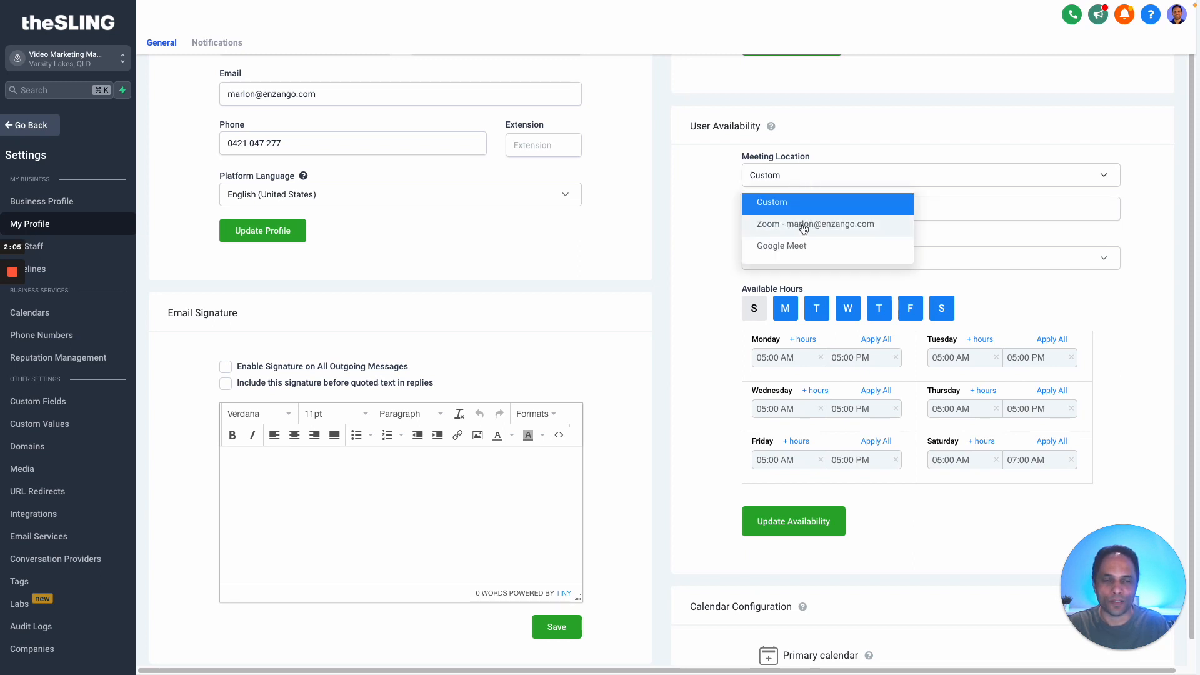
click(771, 202)
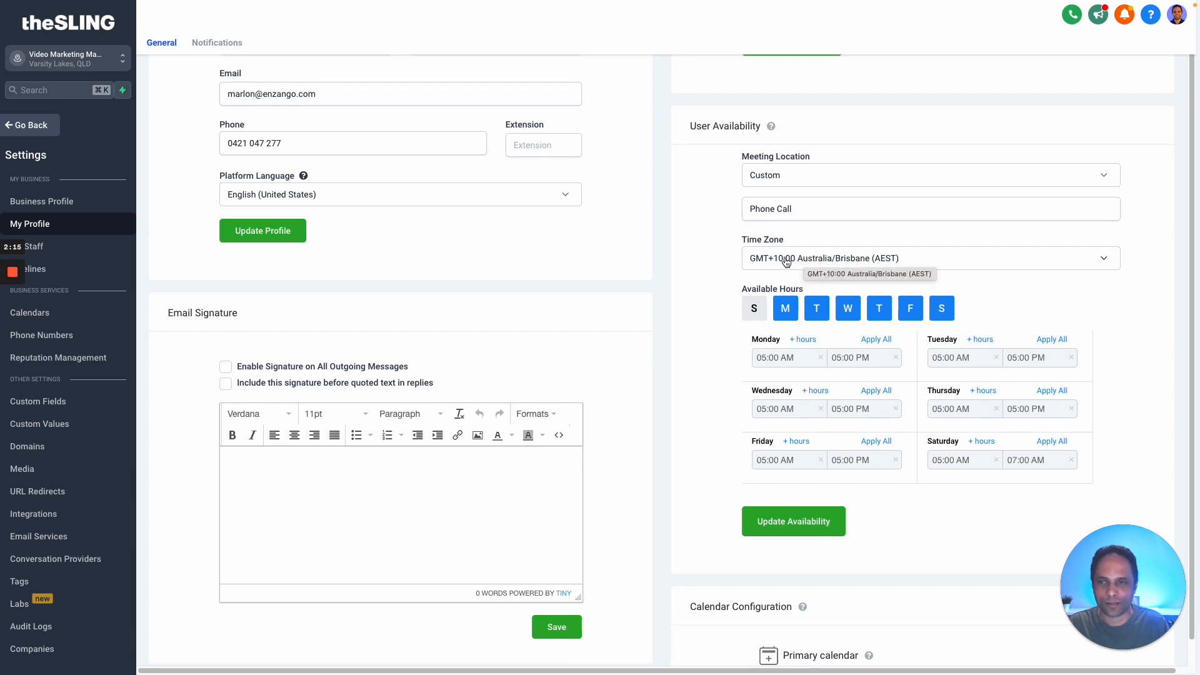
mouse_move(711, 274)
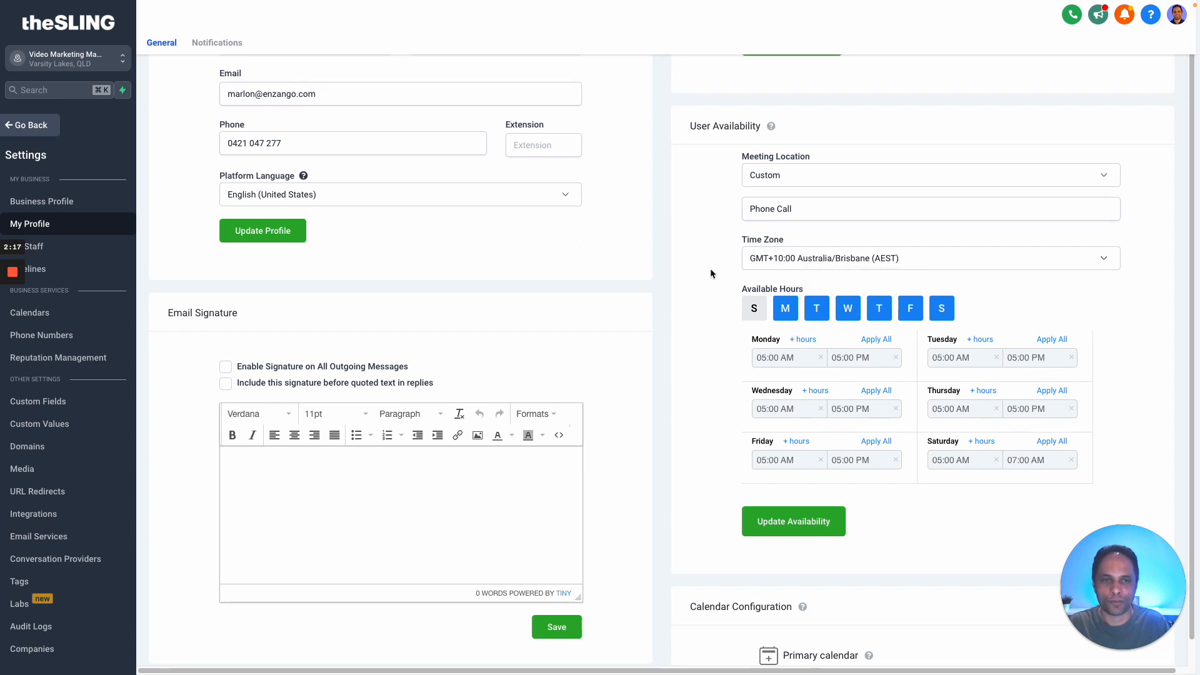
Step: Adjust the available days so only Monday to Friday are active
scroll(down, 3)
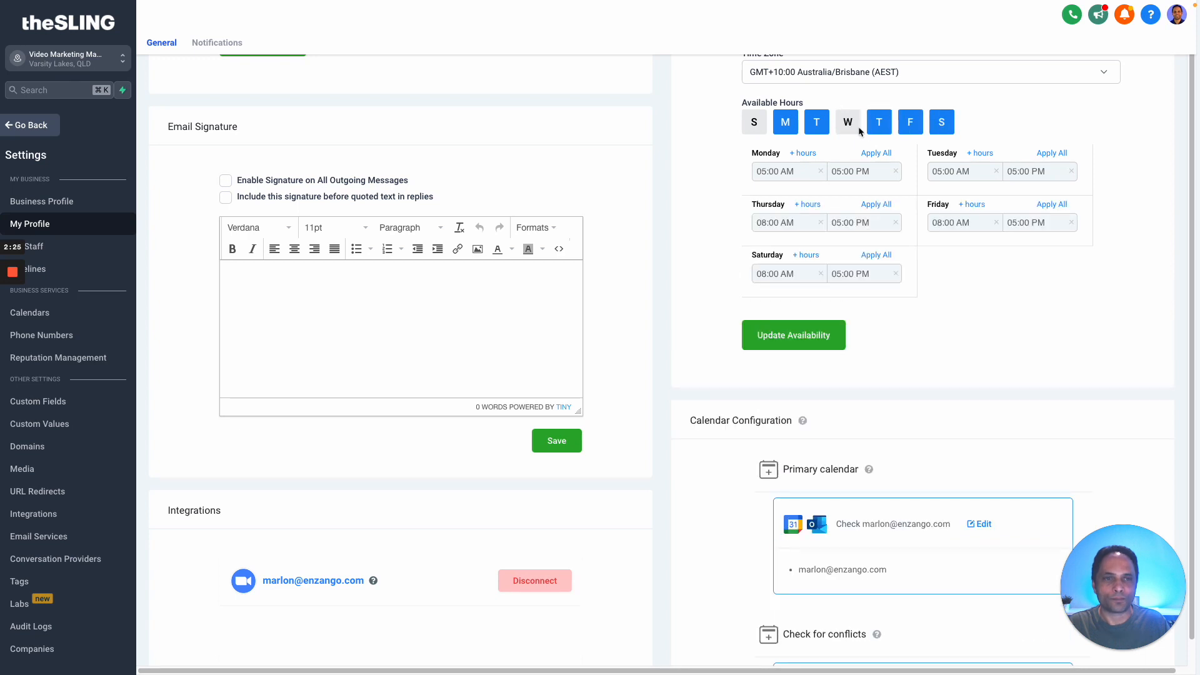
click(848, 121)
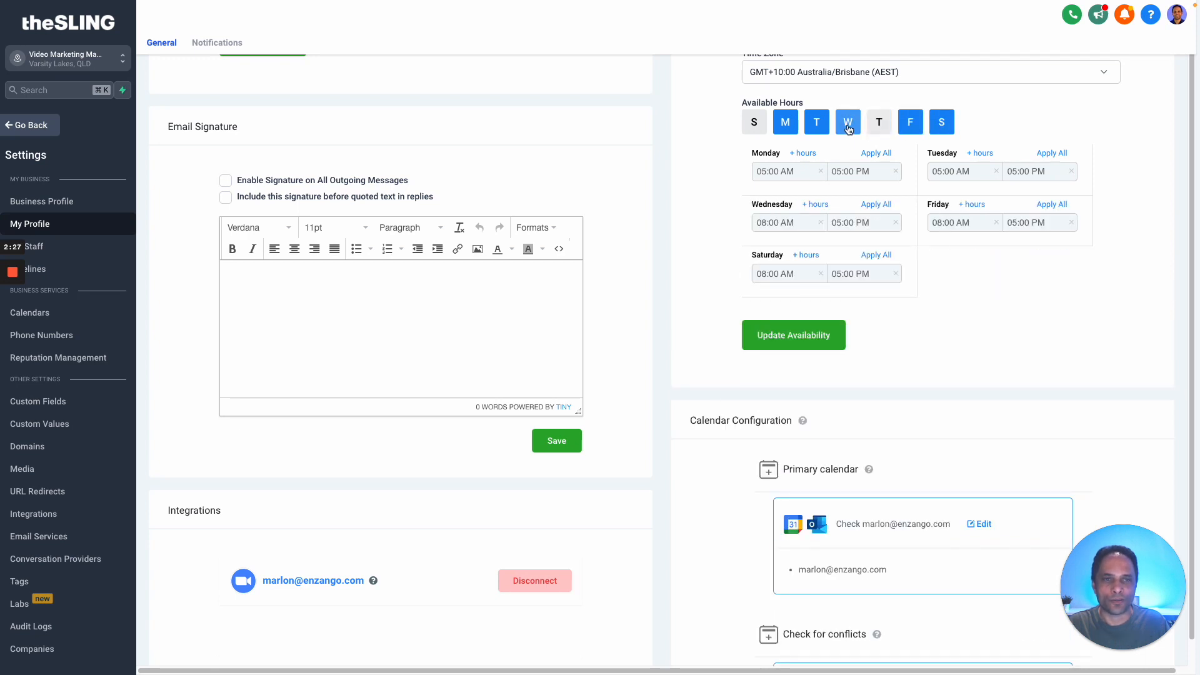
click(785, 171)
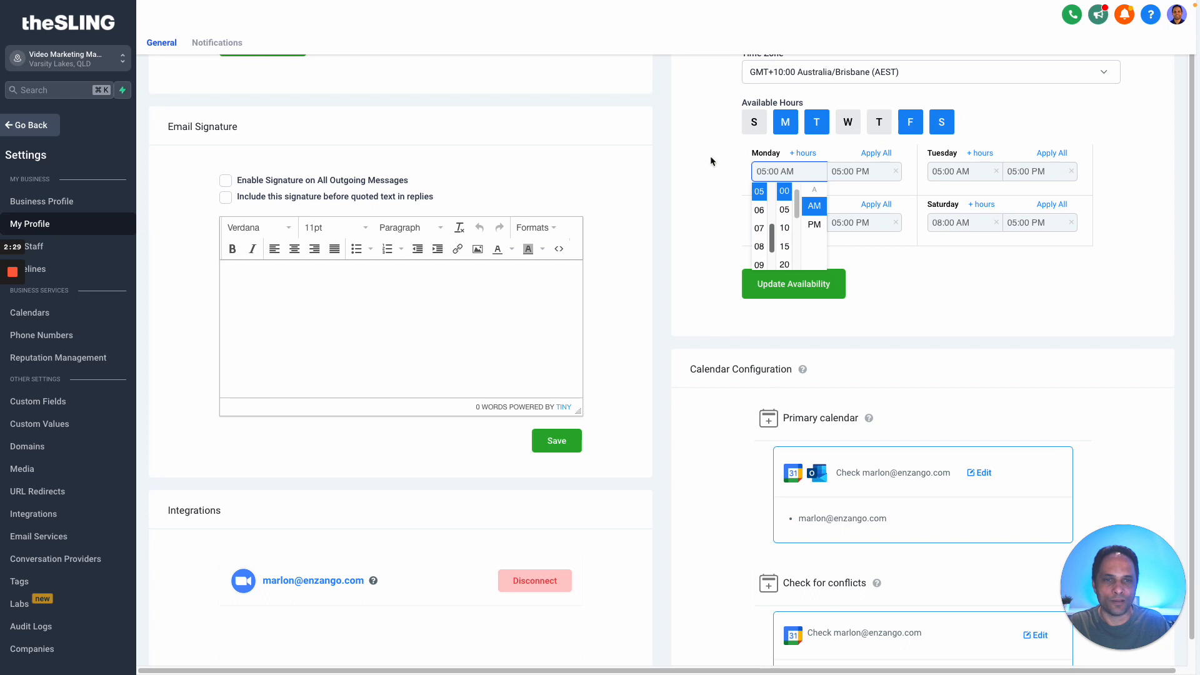
click(878, 121)
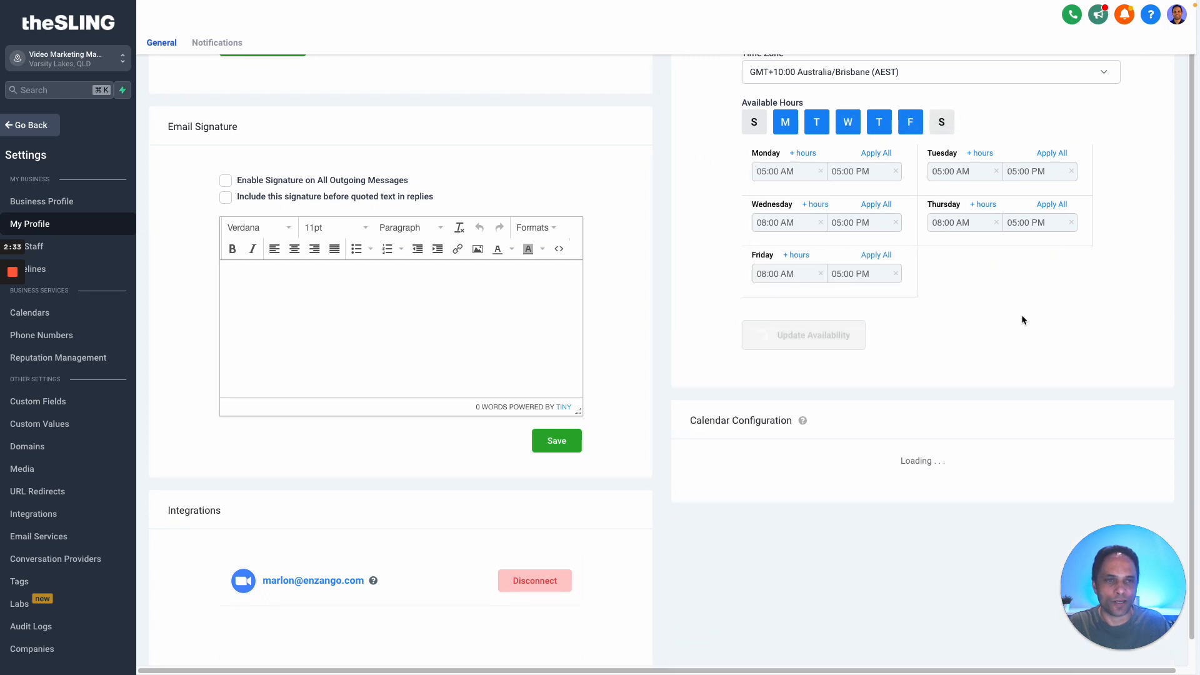
Step: Update availability and confirm applying 'Phone Call' to all calendars
click(803, 335)
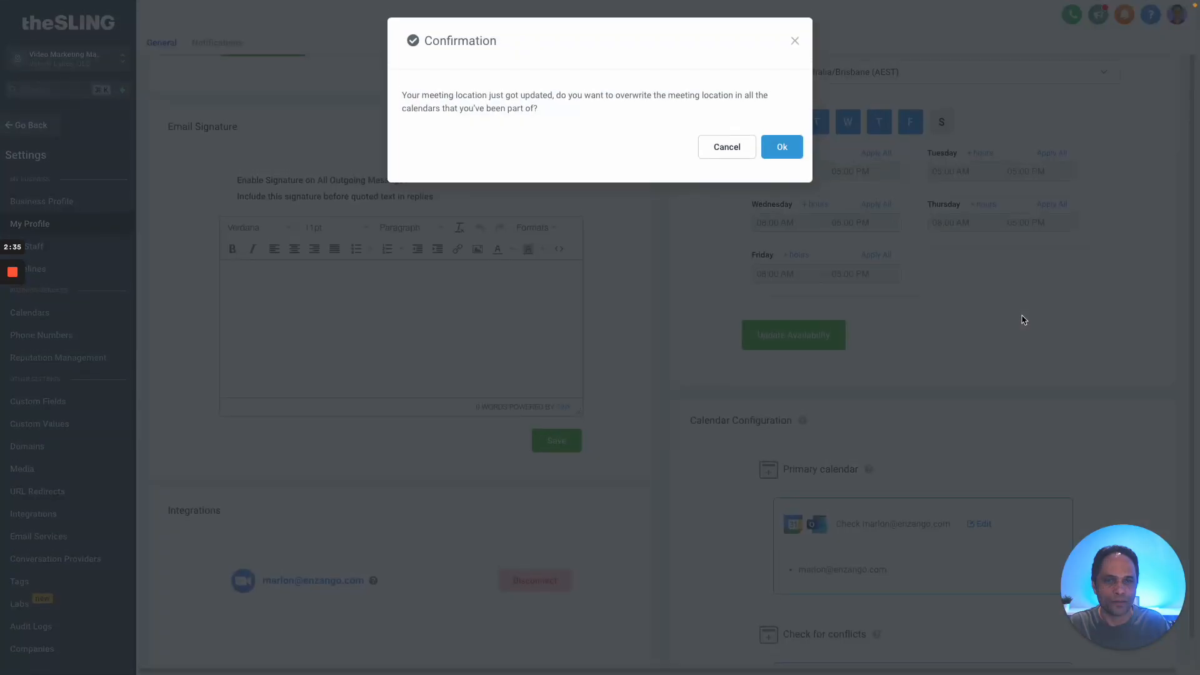
click(780, 147)
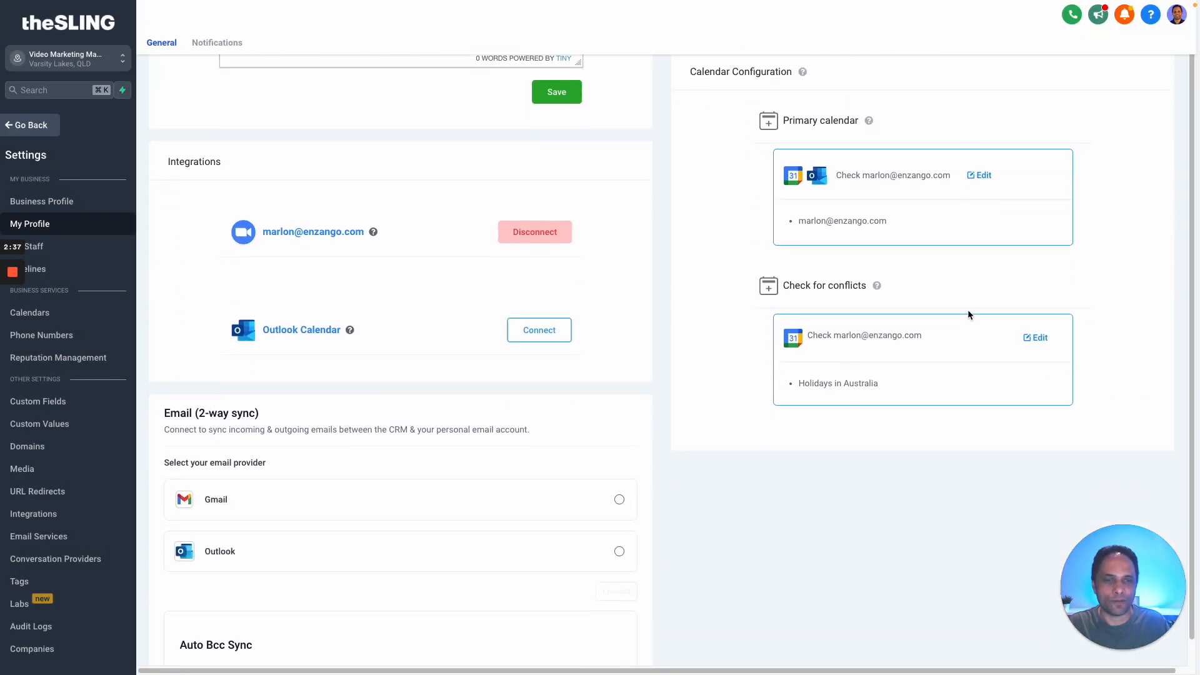
scroll(down, 3)
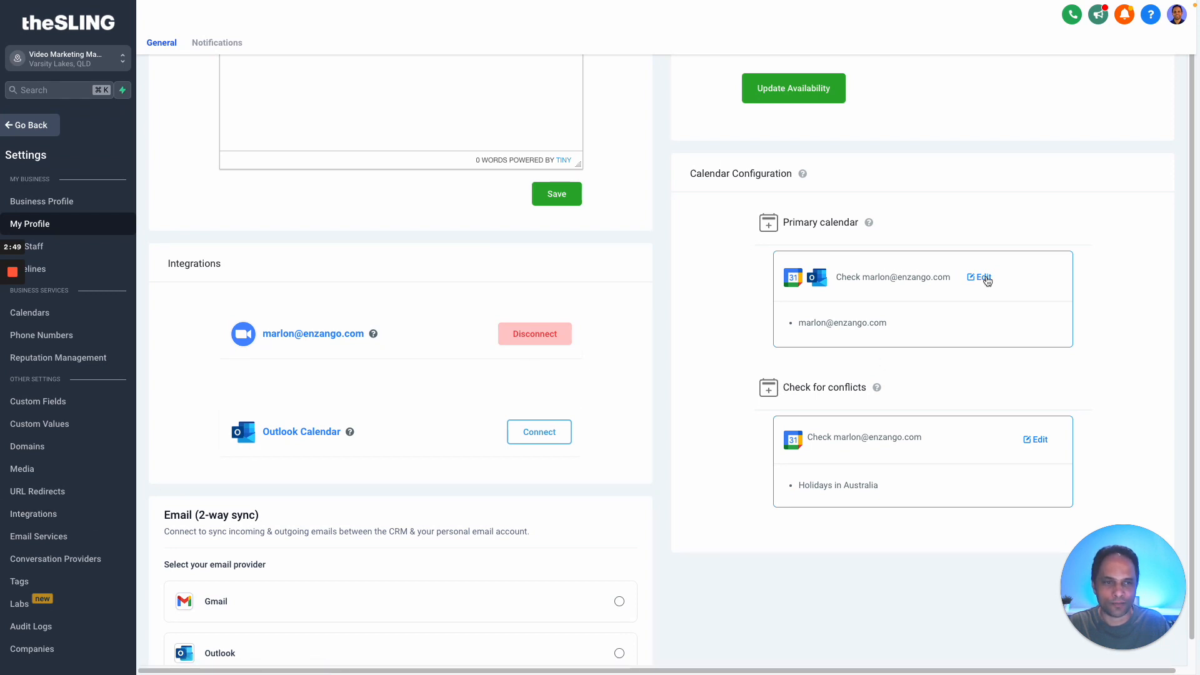
click(982, 277)
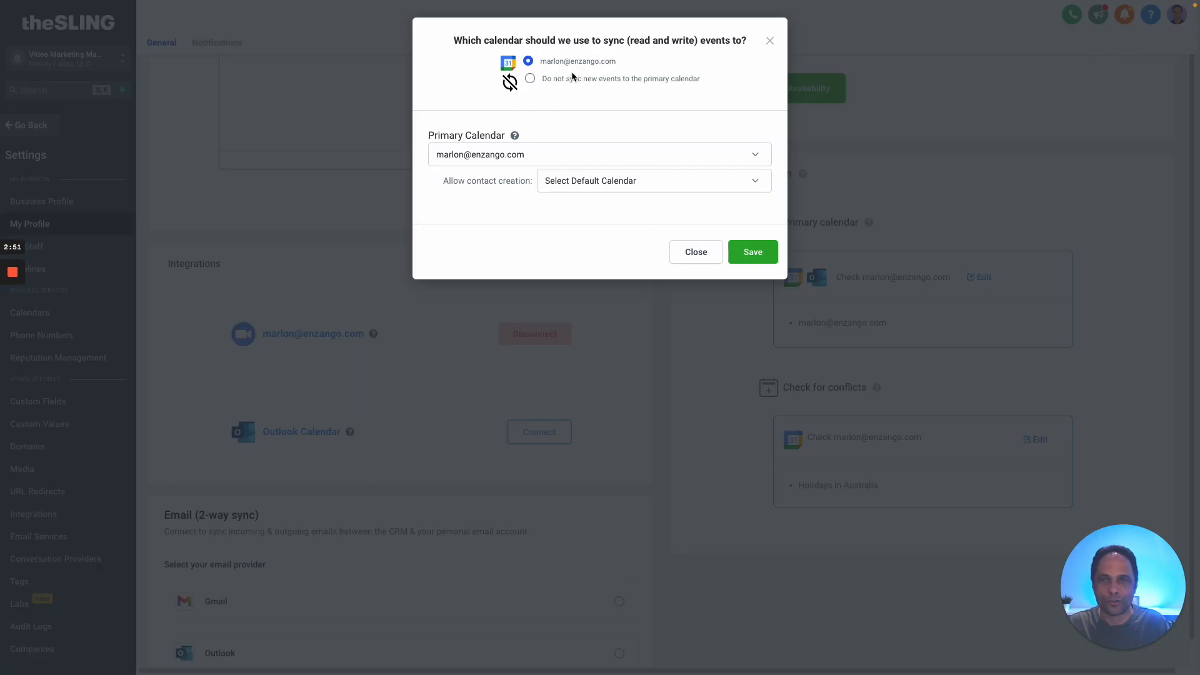
mouse_move(547, 61)
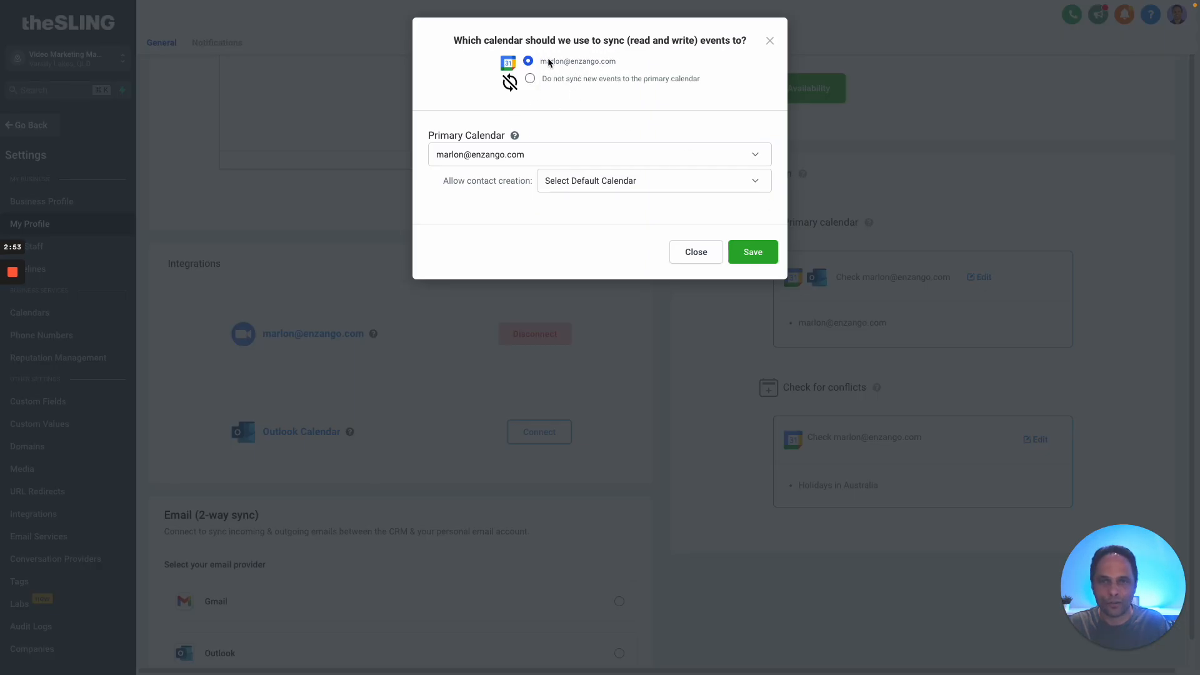
click(599, 153)
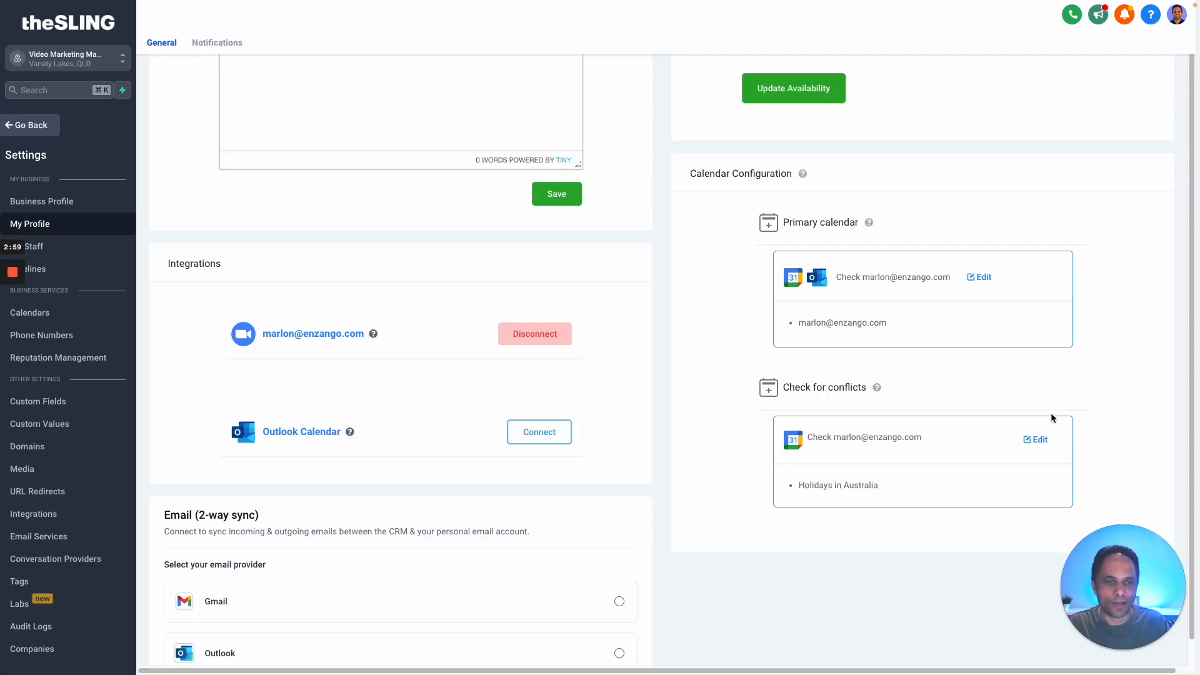
click(1035, 438)
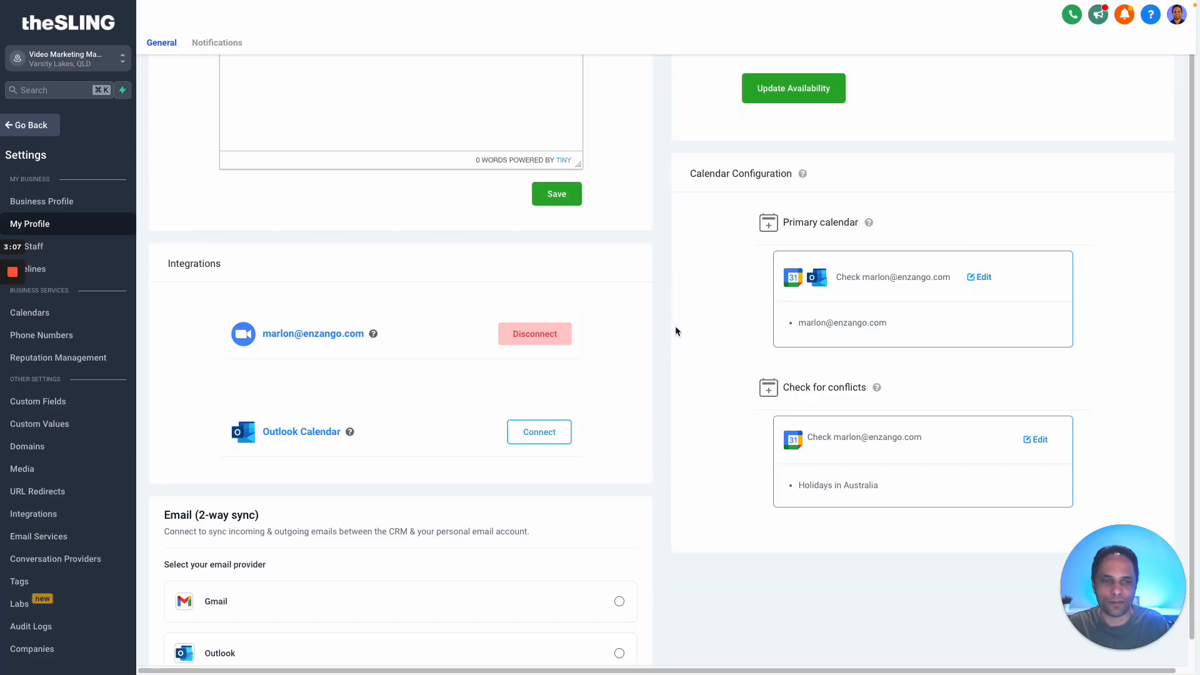
scroll(down, 3)
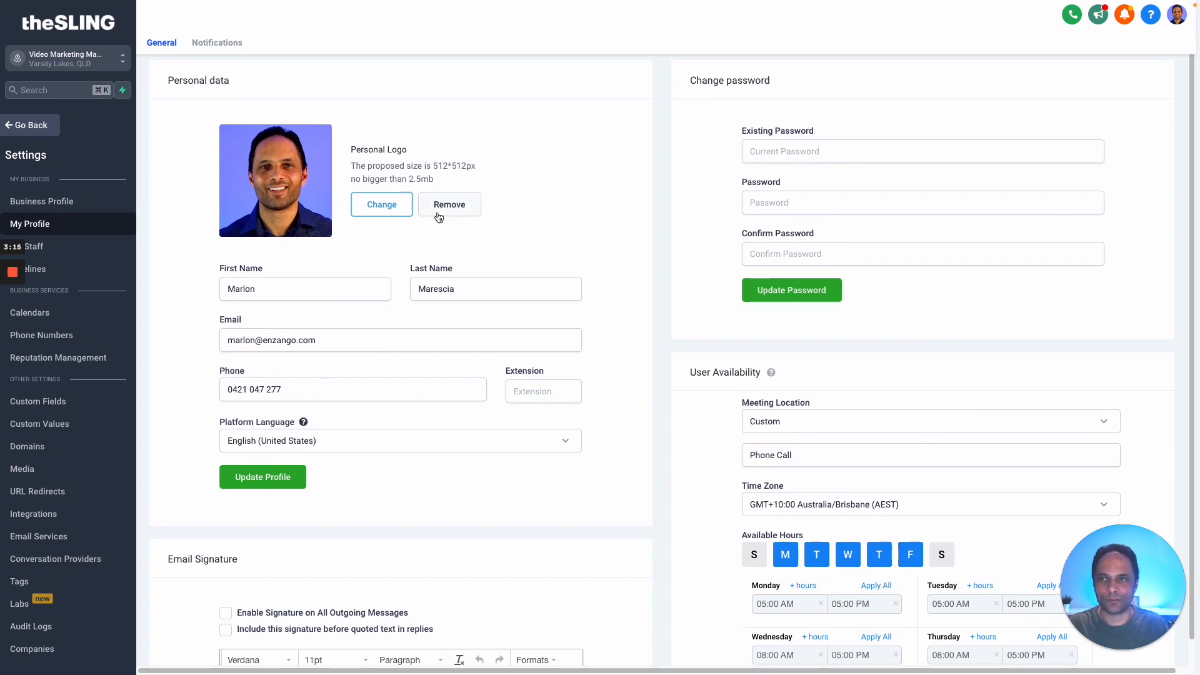
Step: Switch My Profile to the Notifications tab listing In-App, Email and SMS alerts
click(217, 42)
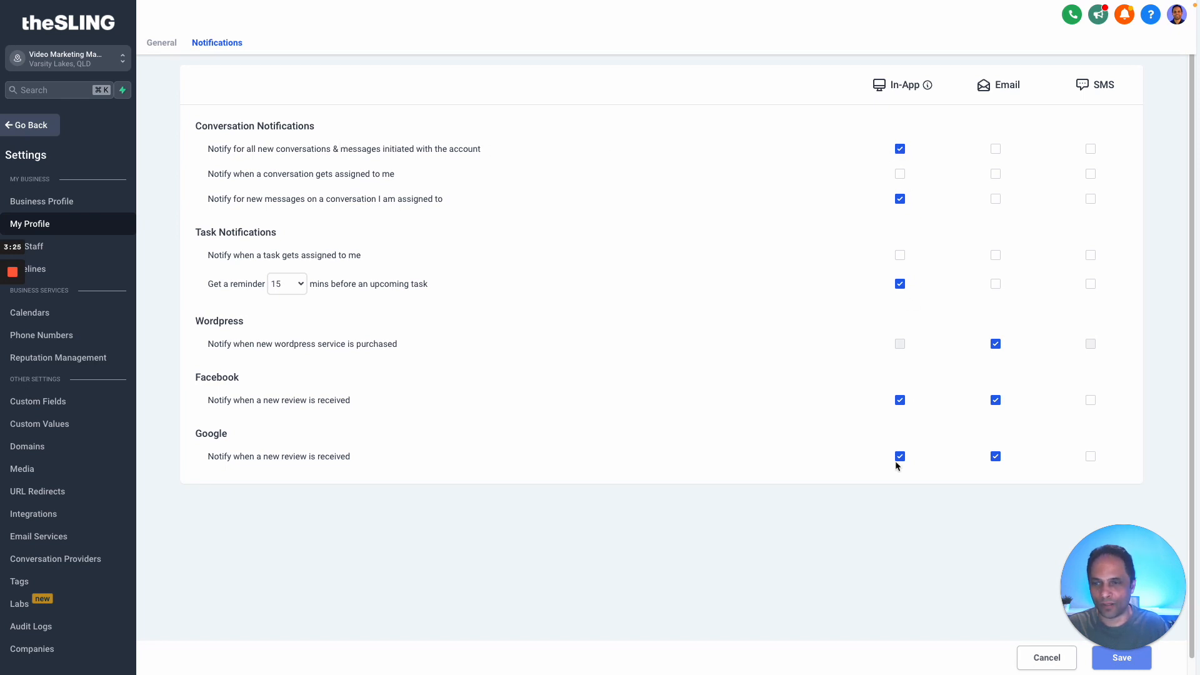
mouse_move(1092, 128)
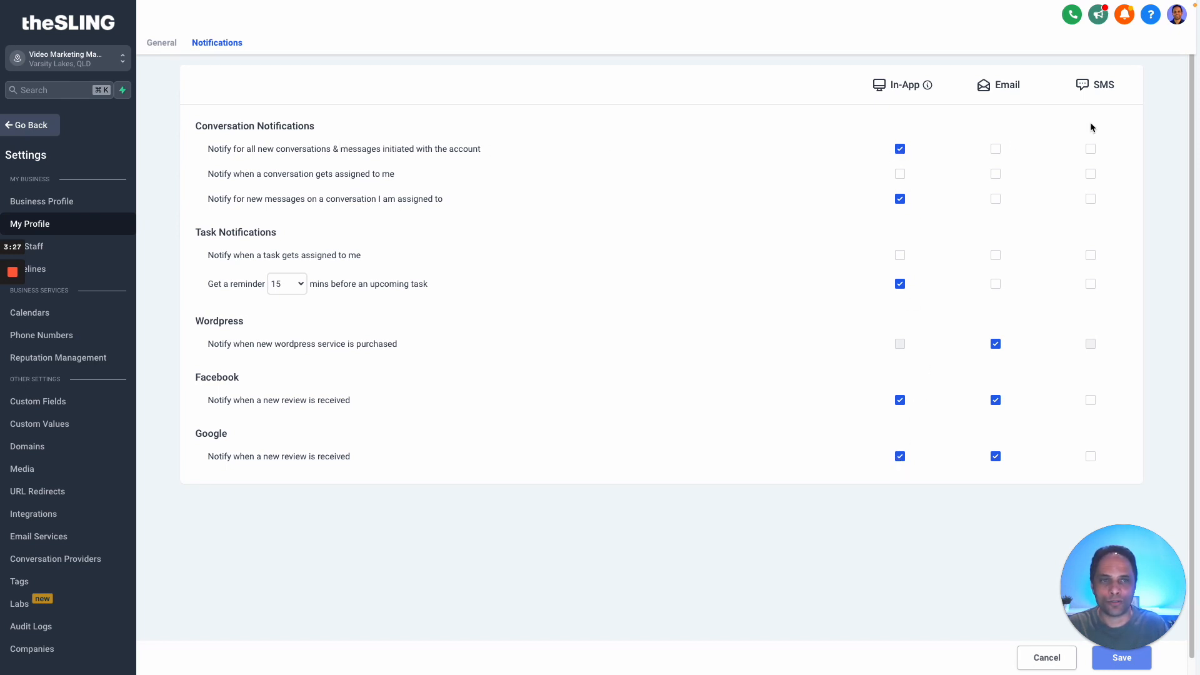
mouse_move(1024, 350)
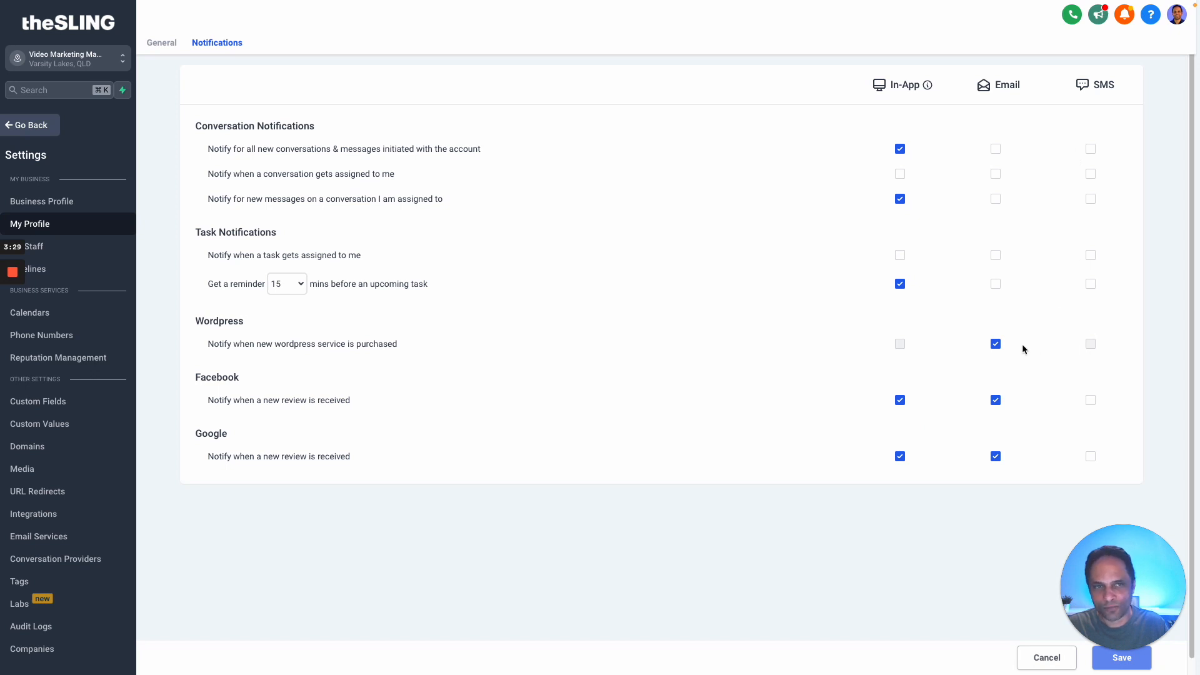